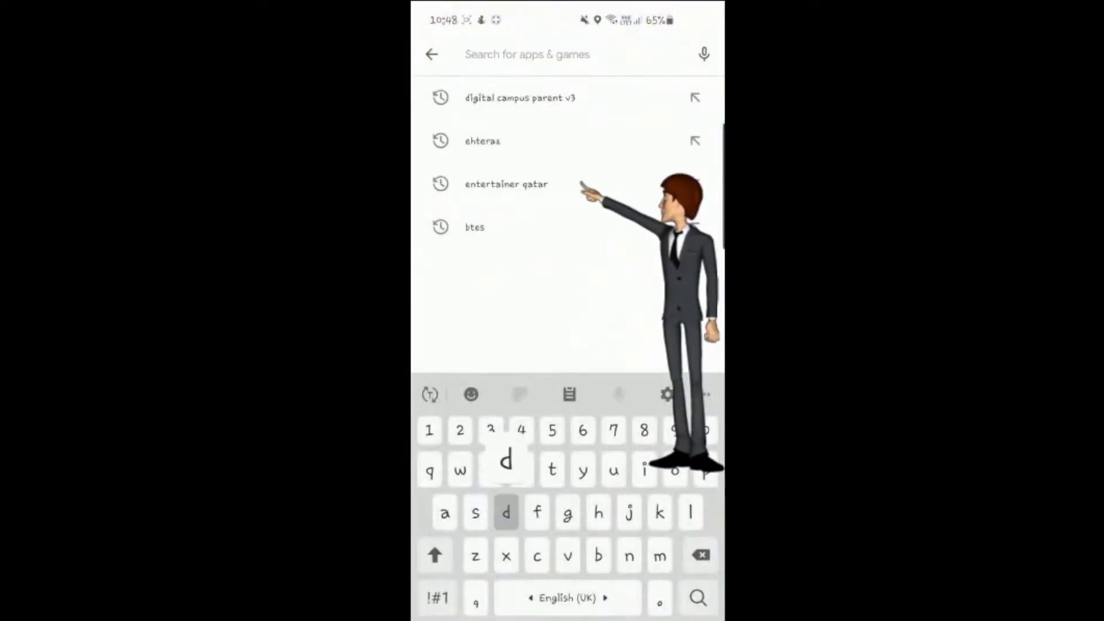
Find 'digital campus parent v3' in the Play Store and install it
type("digital campus parent v3")
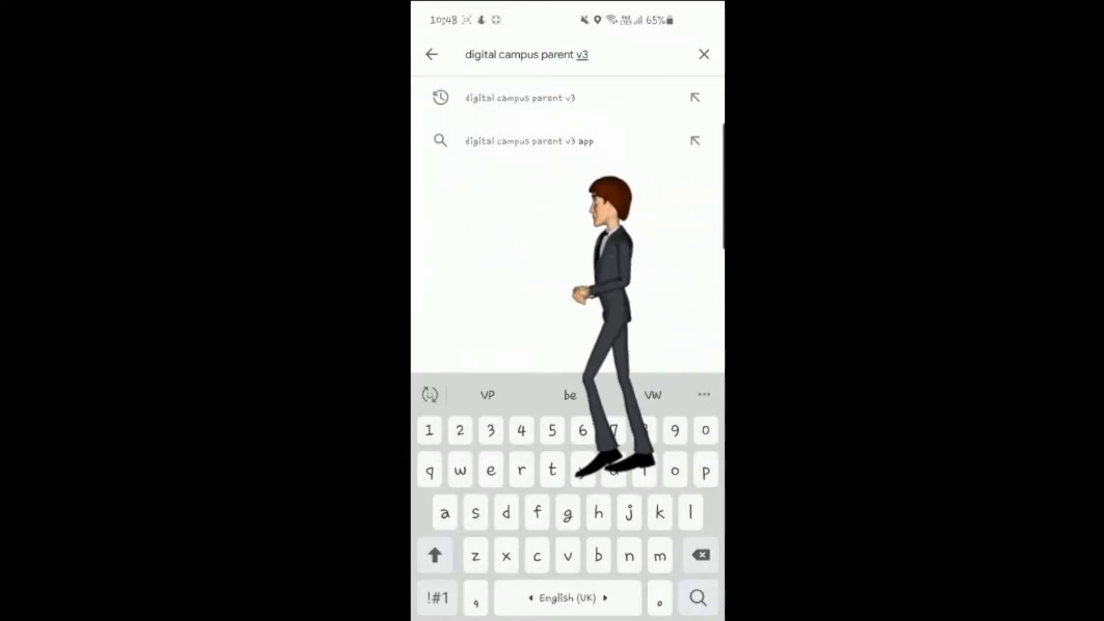
left_click(520, 97)
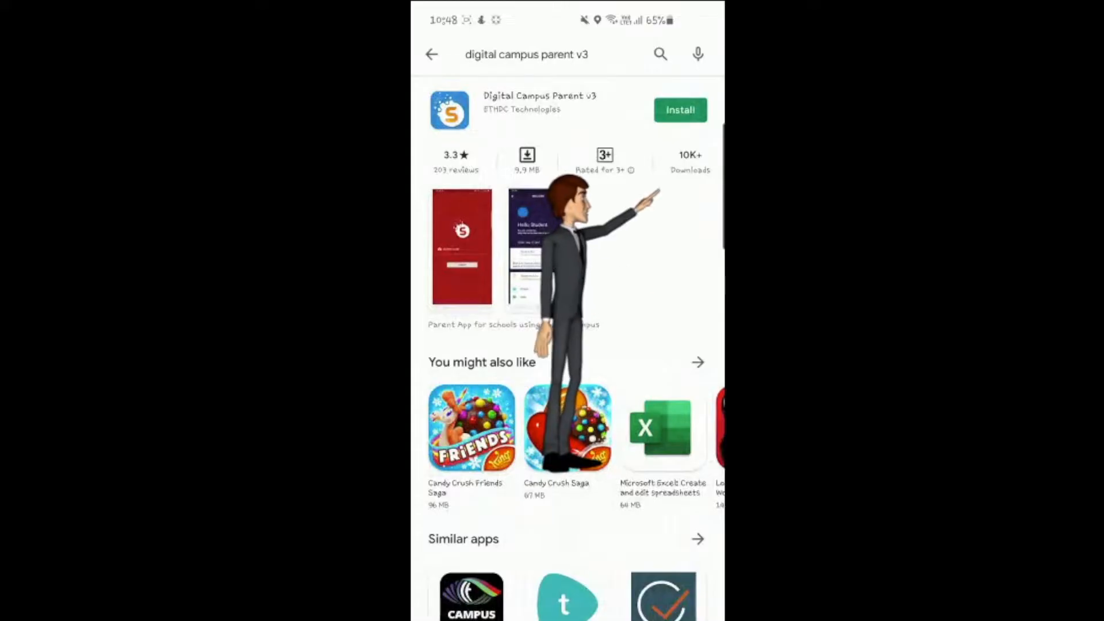
left_click(679, 110)
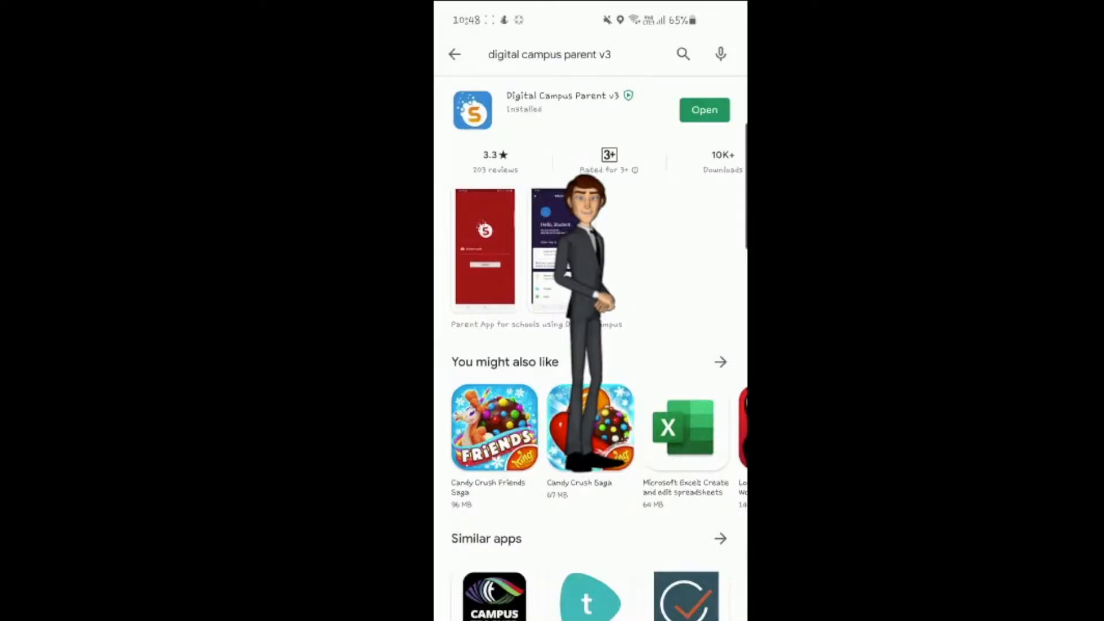
Launch the app, submit the school code and log in with username and password
left_click(703, 110)
type("gai")
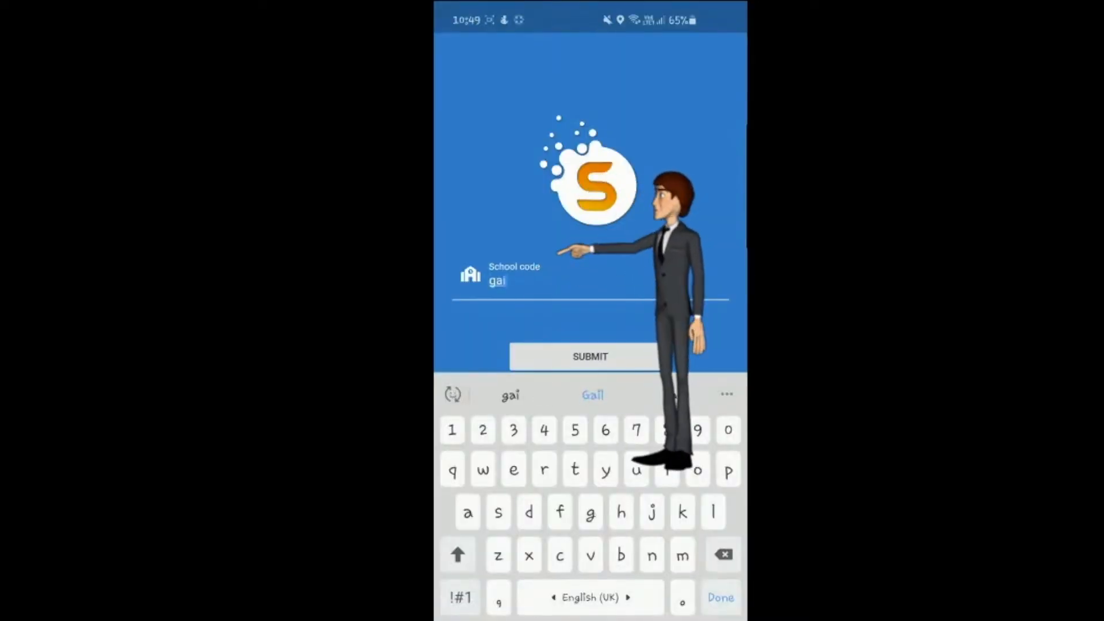
left_click(589, 357)
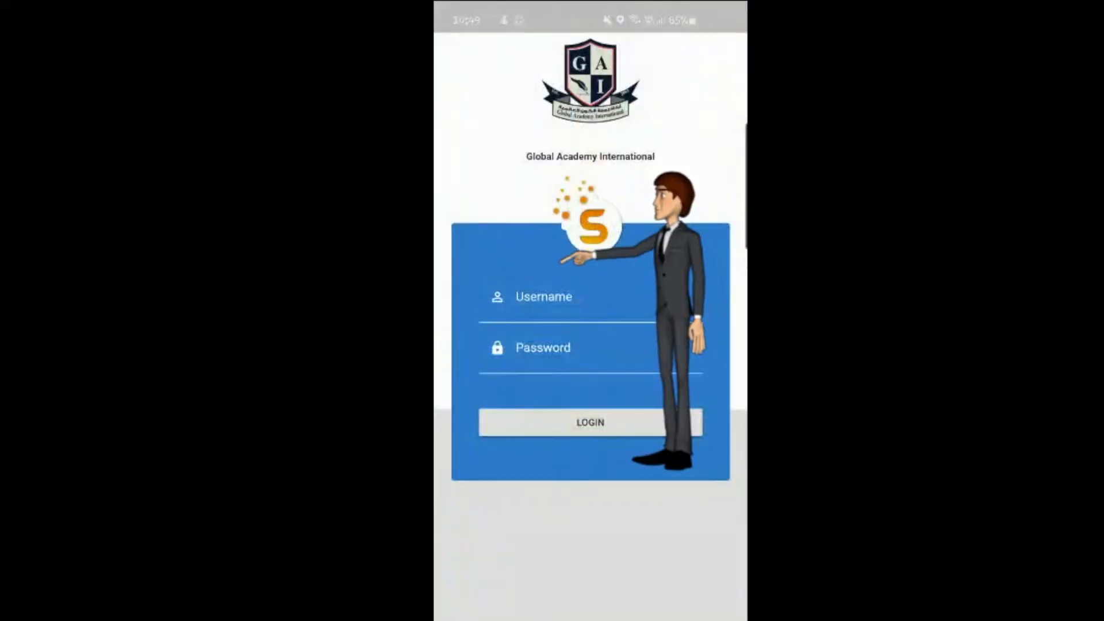
left_click(568, 297)
type("p535")
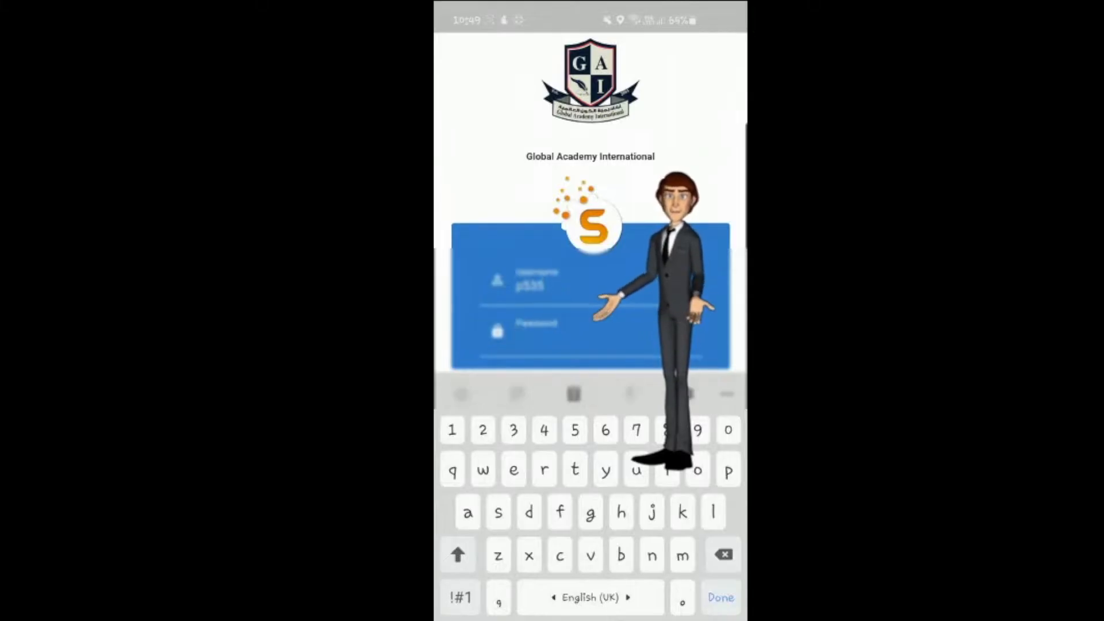
left_click(574, 430)
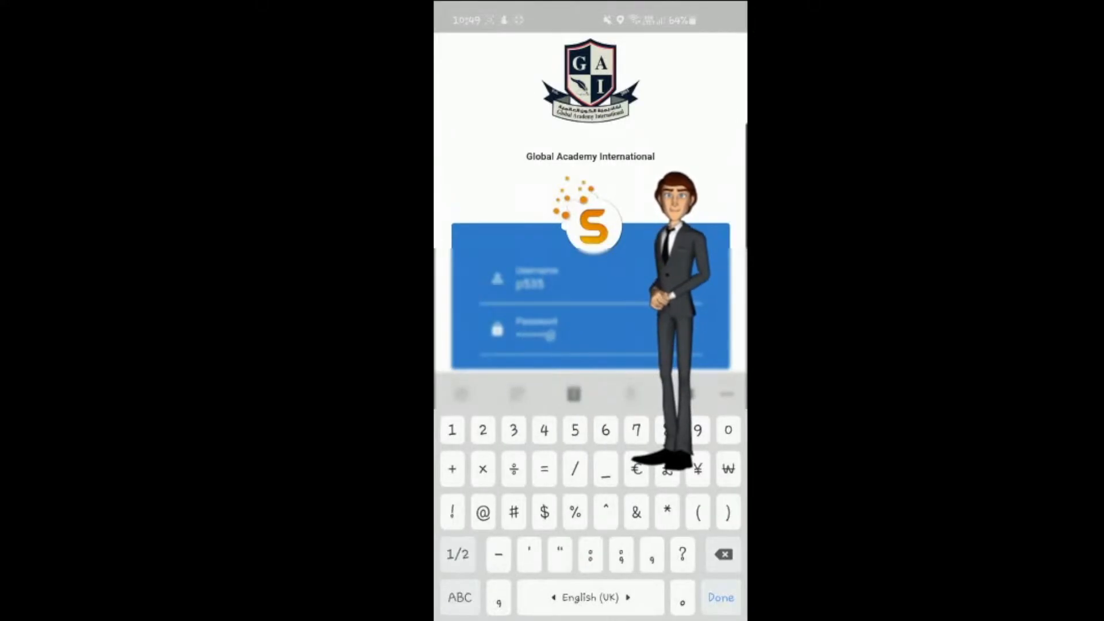
left_click(719, 597)
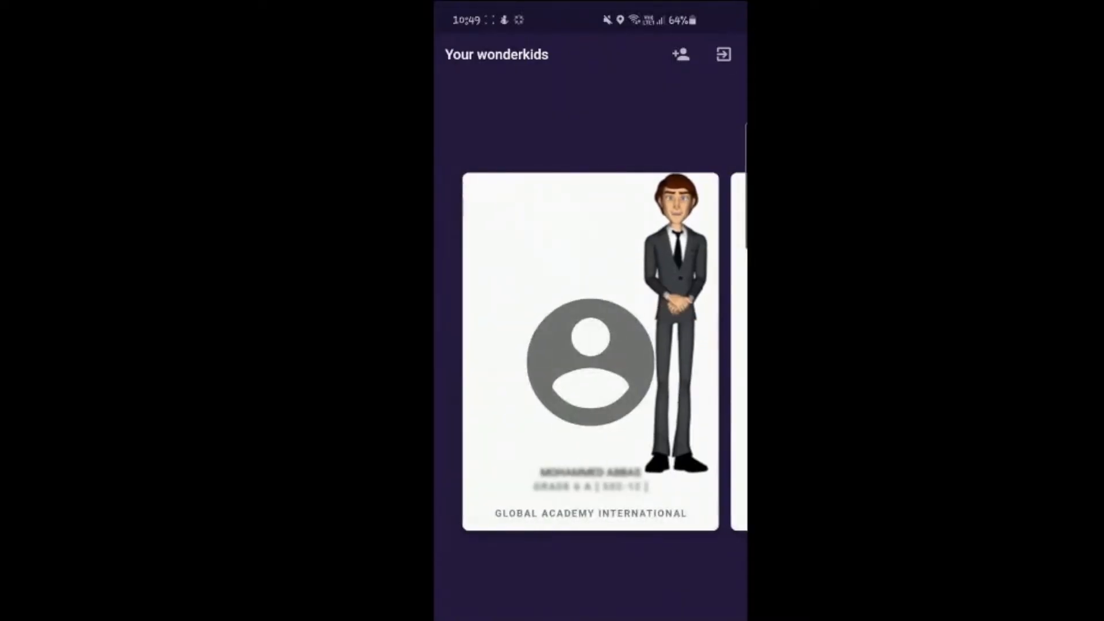
Enter the child's dashboard and browse through all notifications
left_click(590, 348)
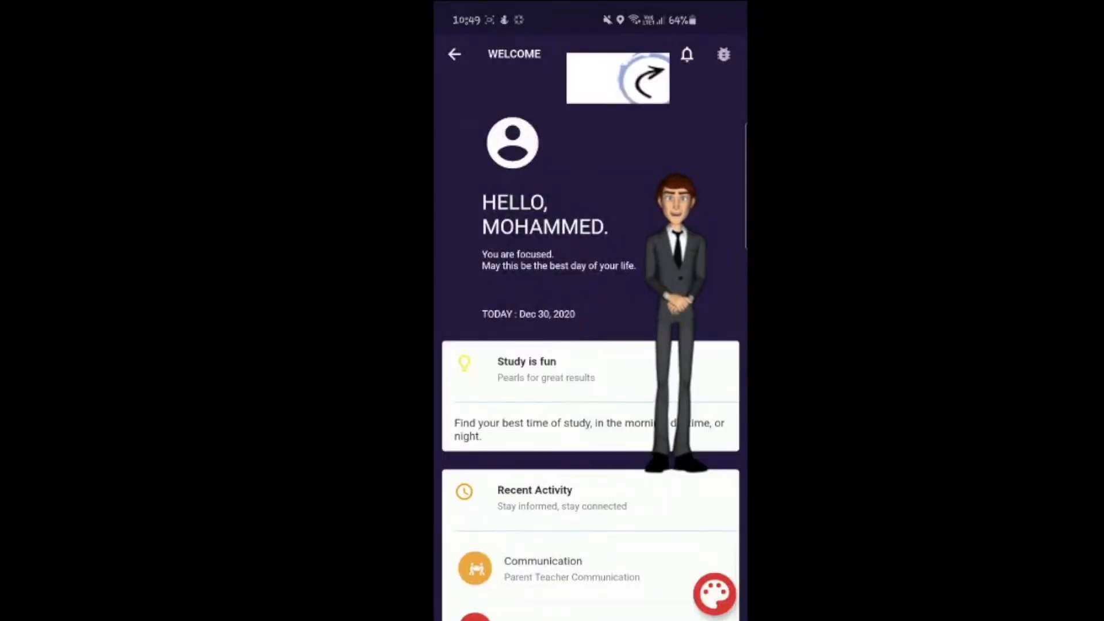
left_click(686, 54)
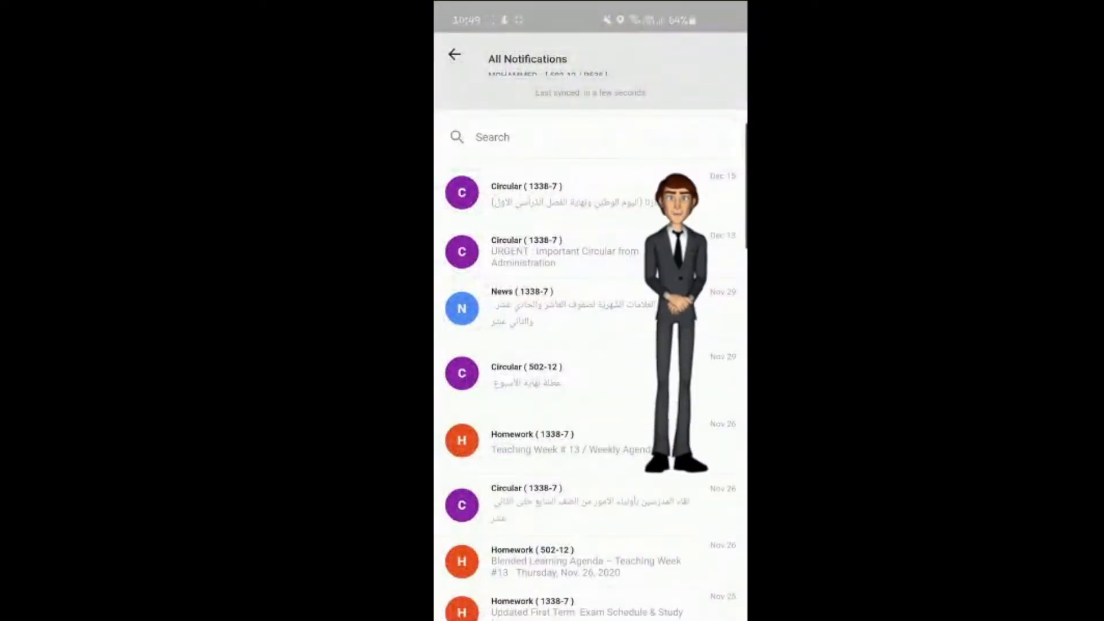
scroll("down", 3)
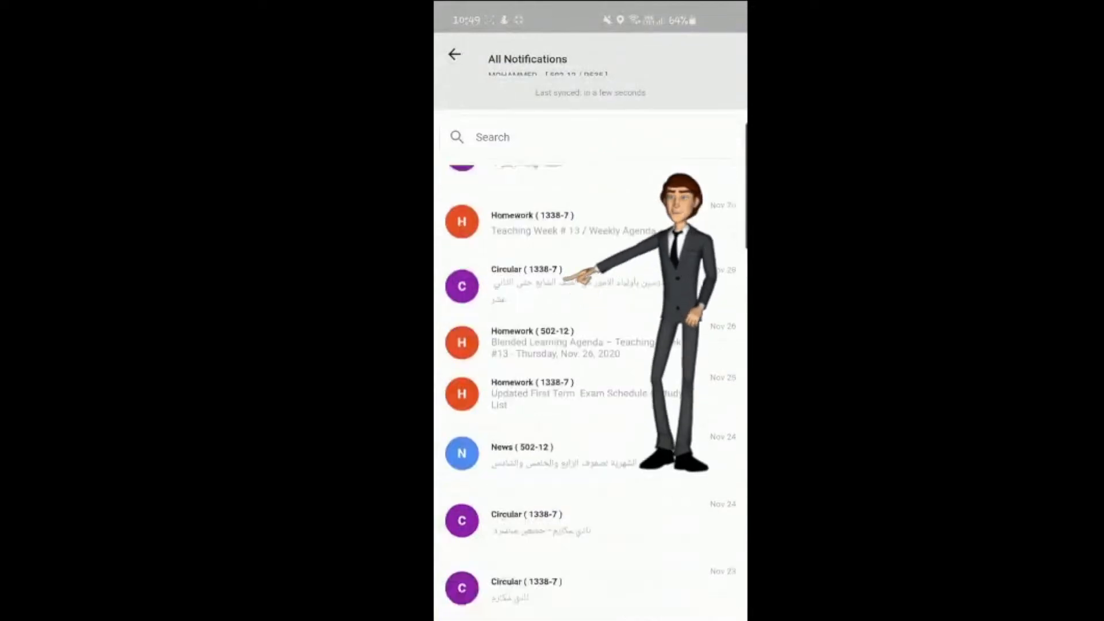
scroll("down", 3)
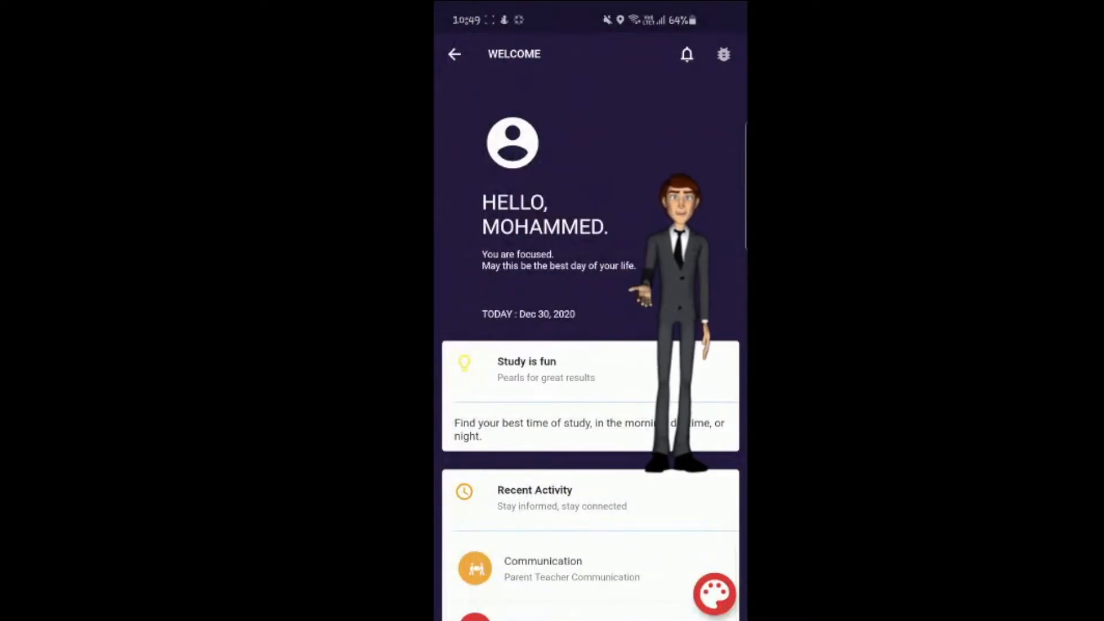
scroll("down", 3)
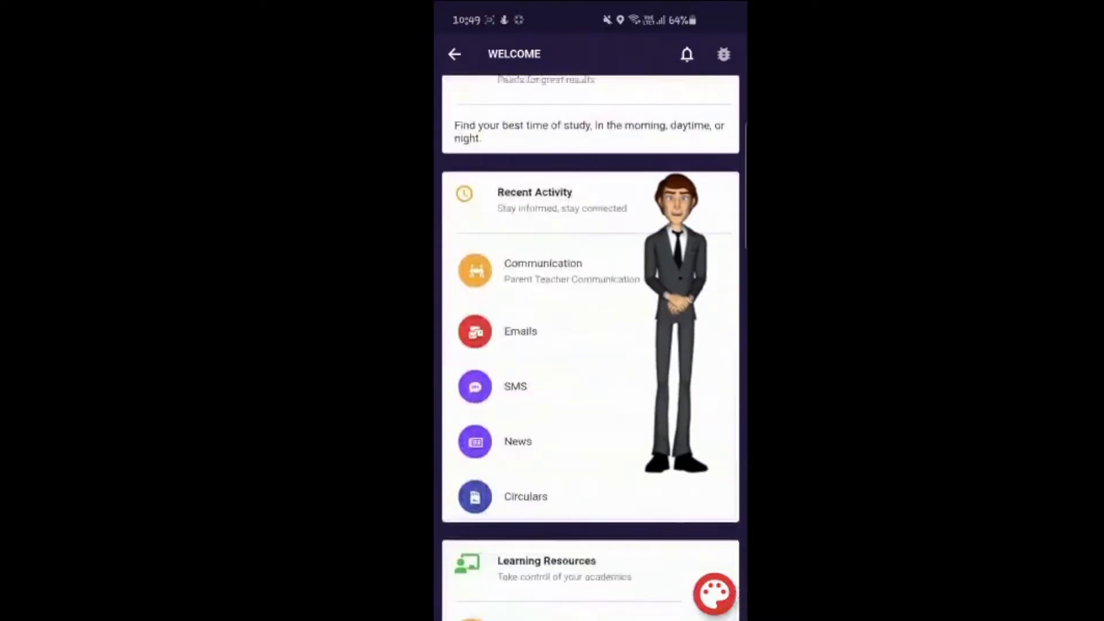
scroll("down", 3)
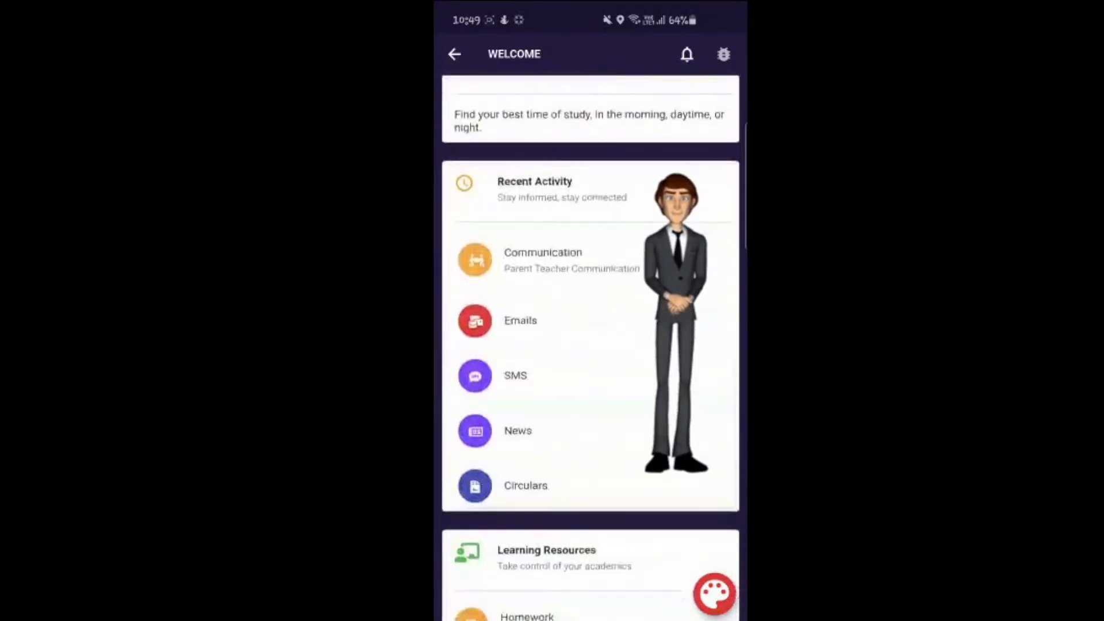
scroll("down", 3)
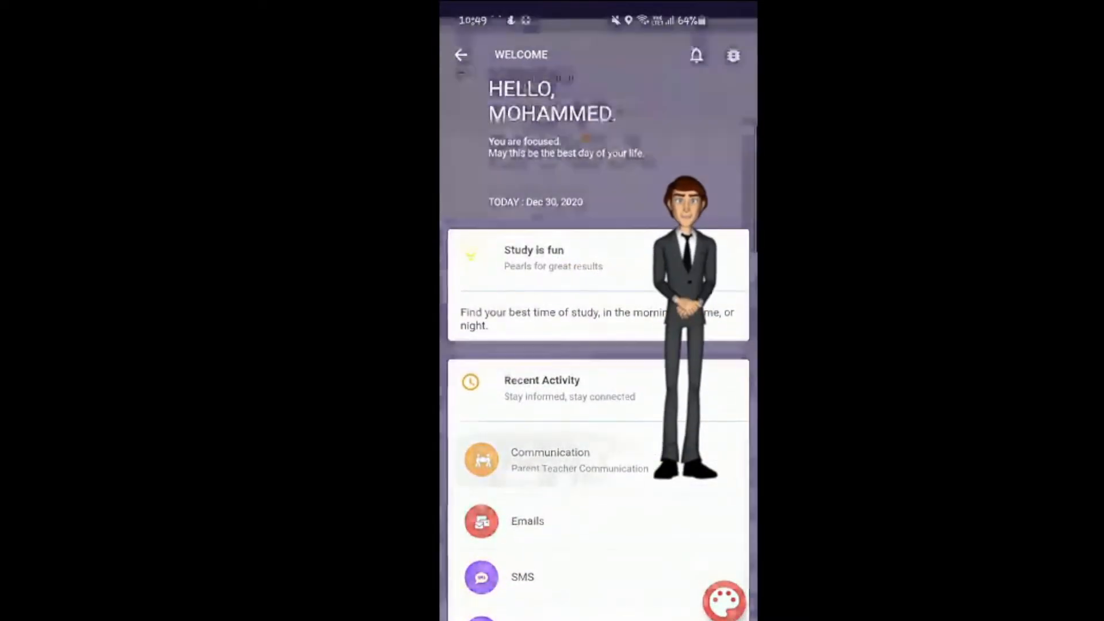
left_click(550, 460)
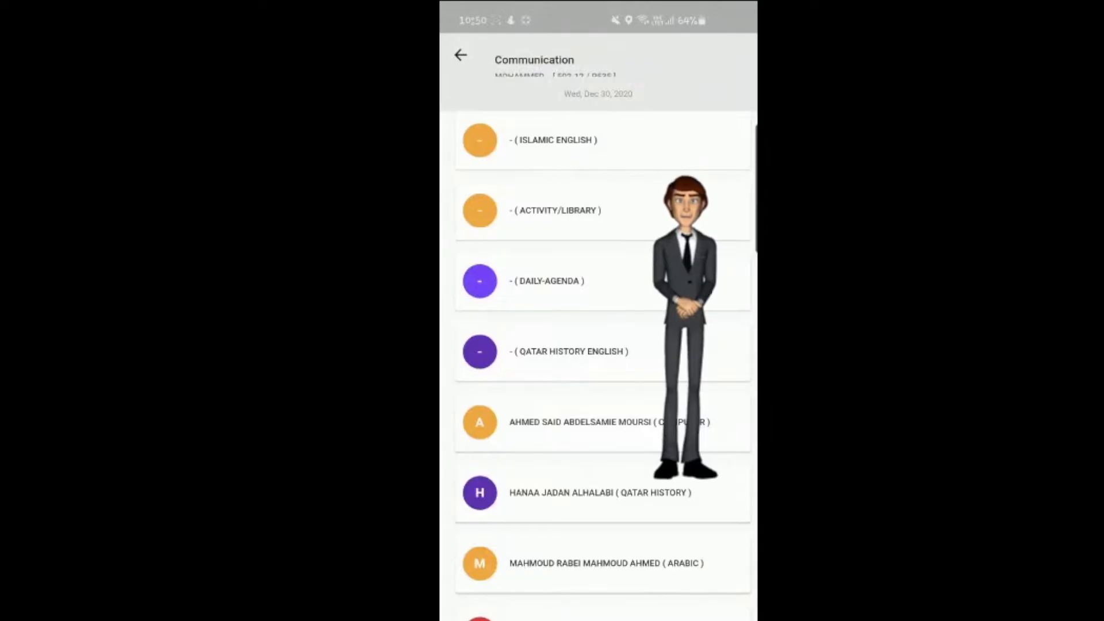
scroll("down", 3)
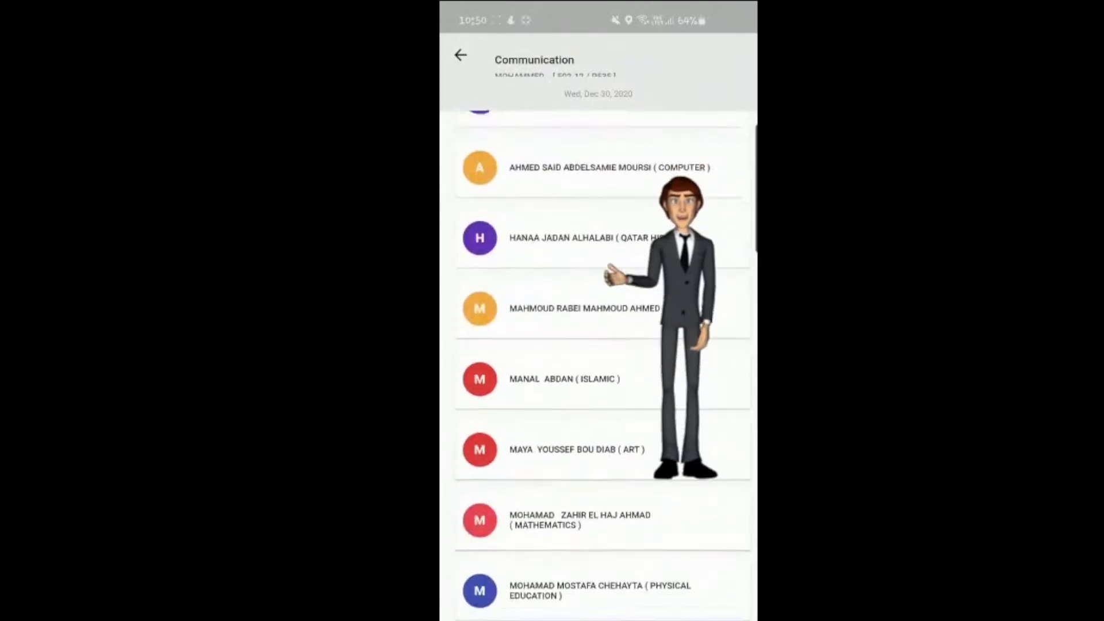
scroll("down", 3)
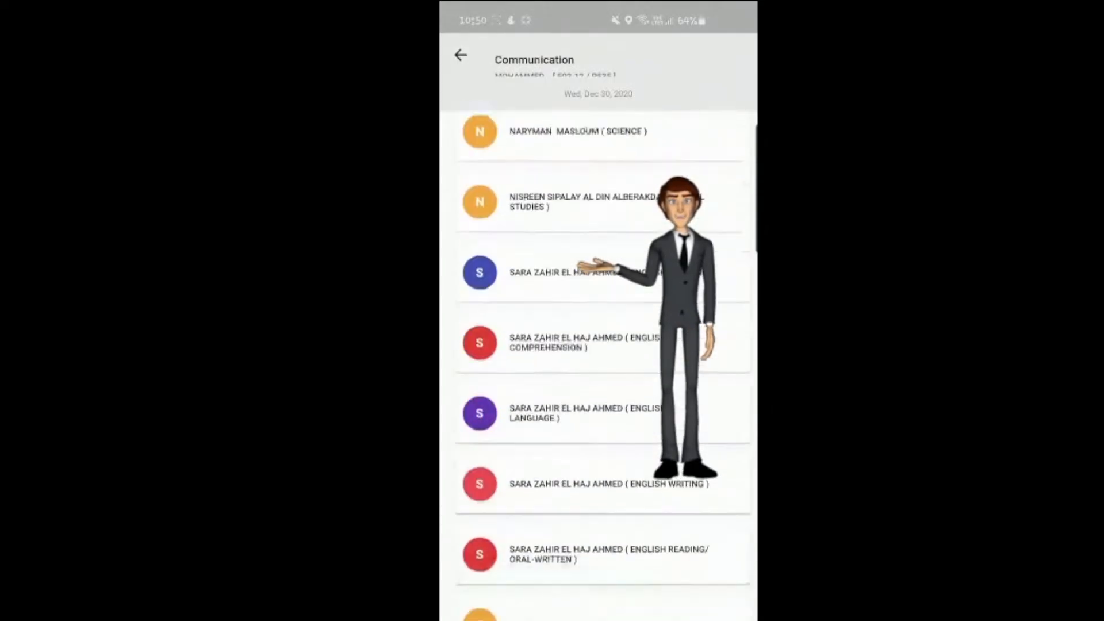
scroll("down", 3)
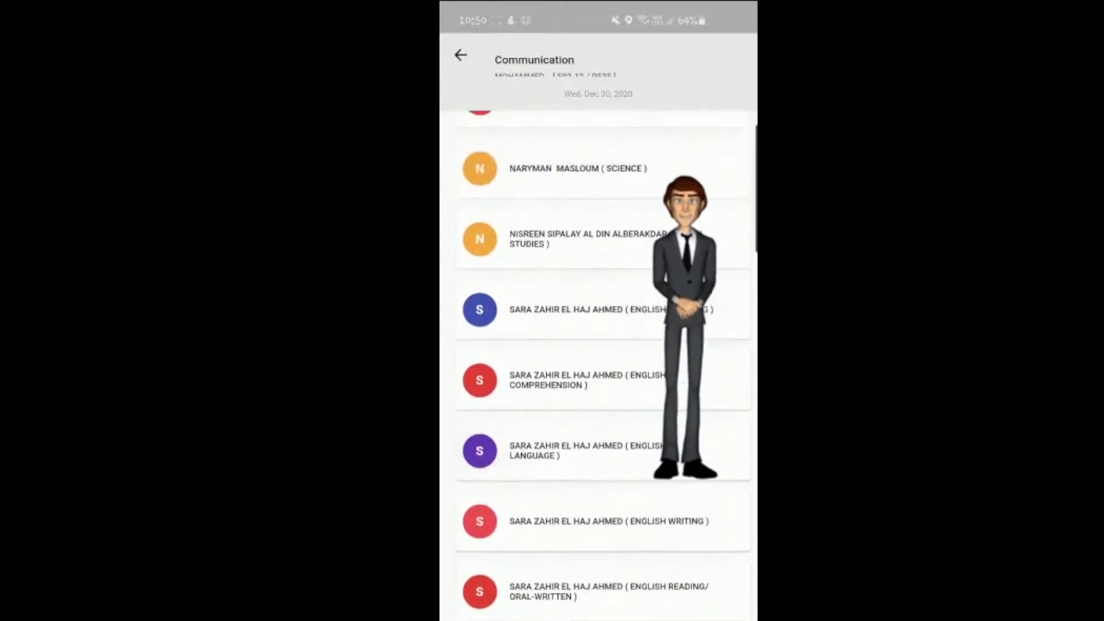
scroll("up", 3)
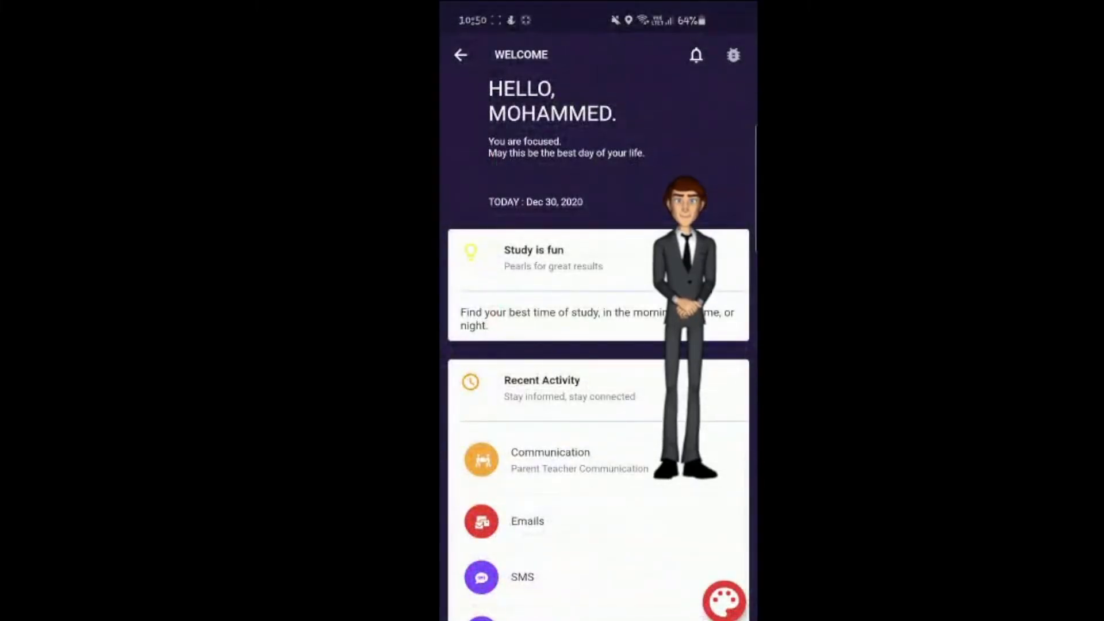
Read the urgent administration circular in Emails, then view the SMS inbox
scroll("down", 3)
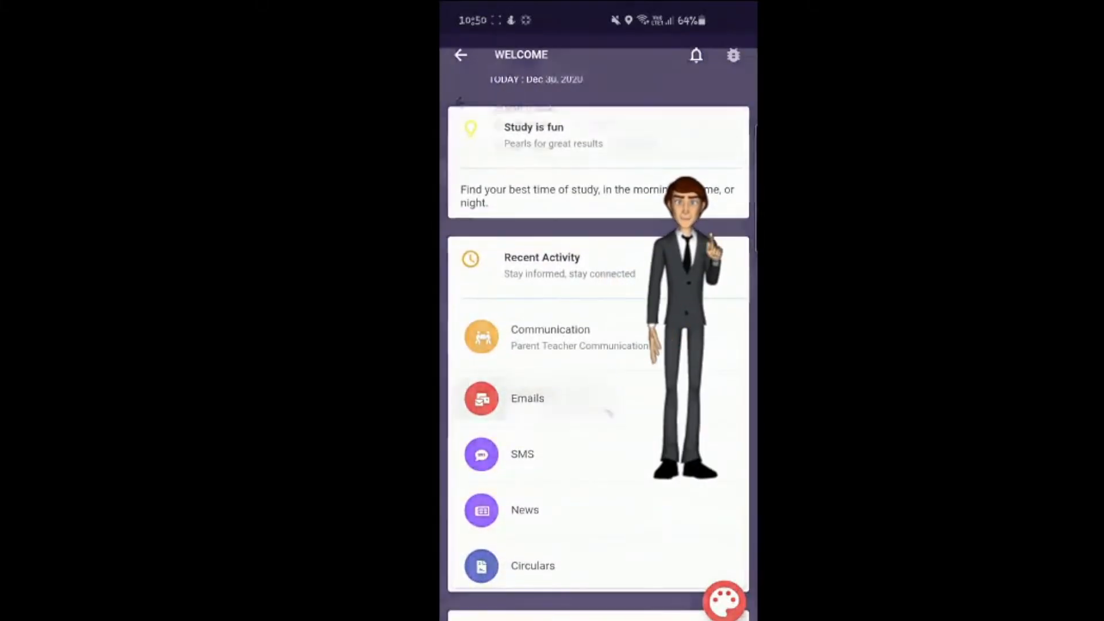
left_click(527, 398)
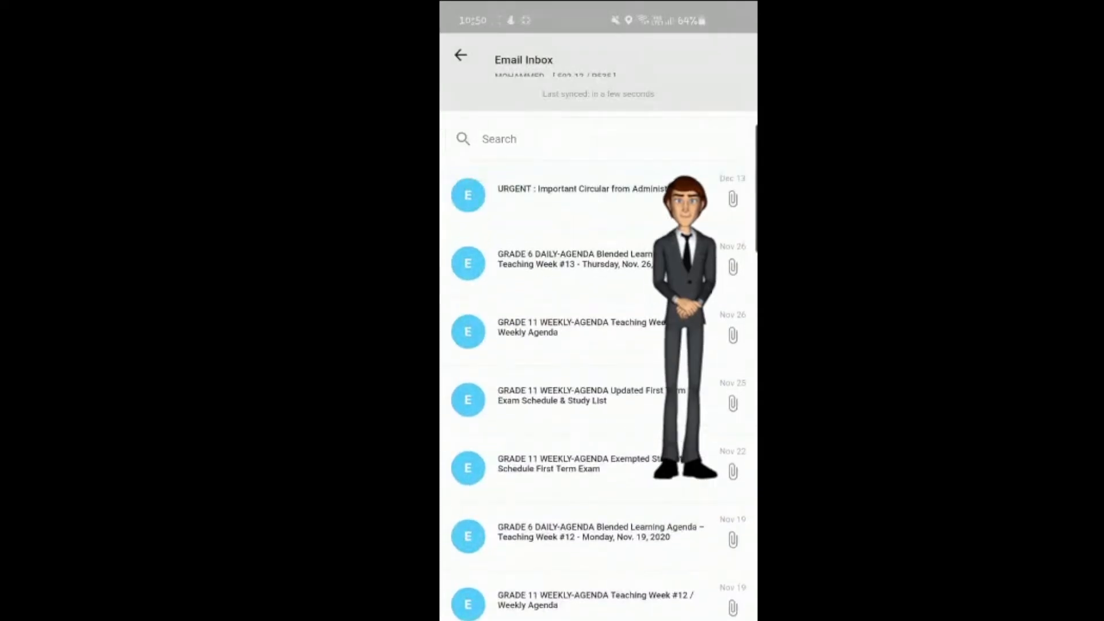
left_click(582, 195)
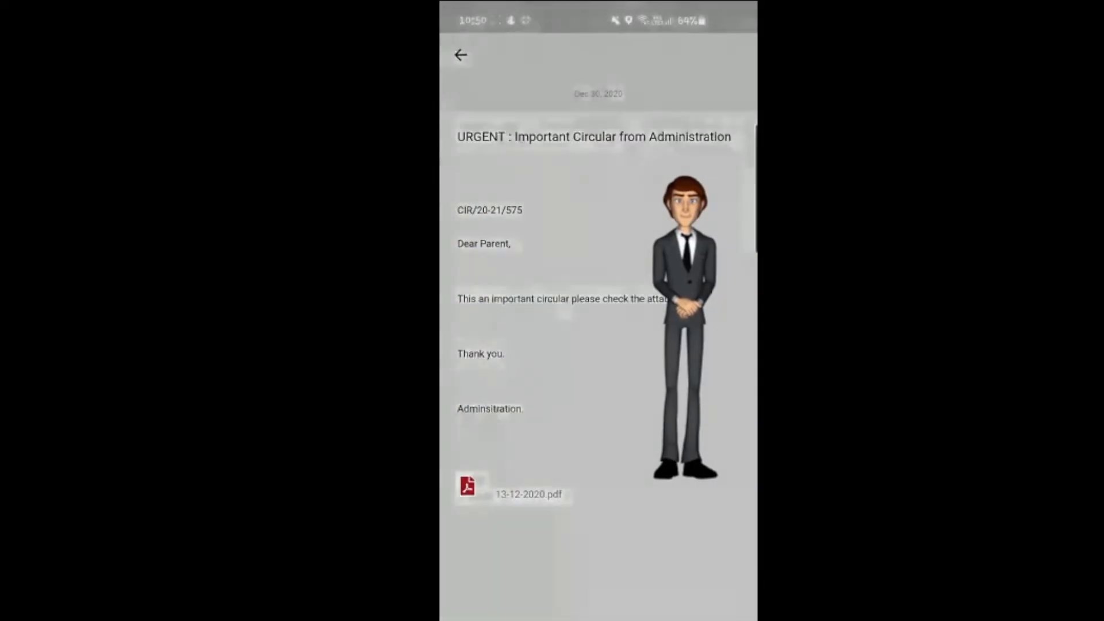
left_click(511, 494)
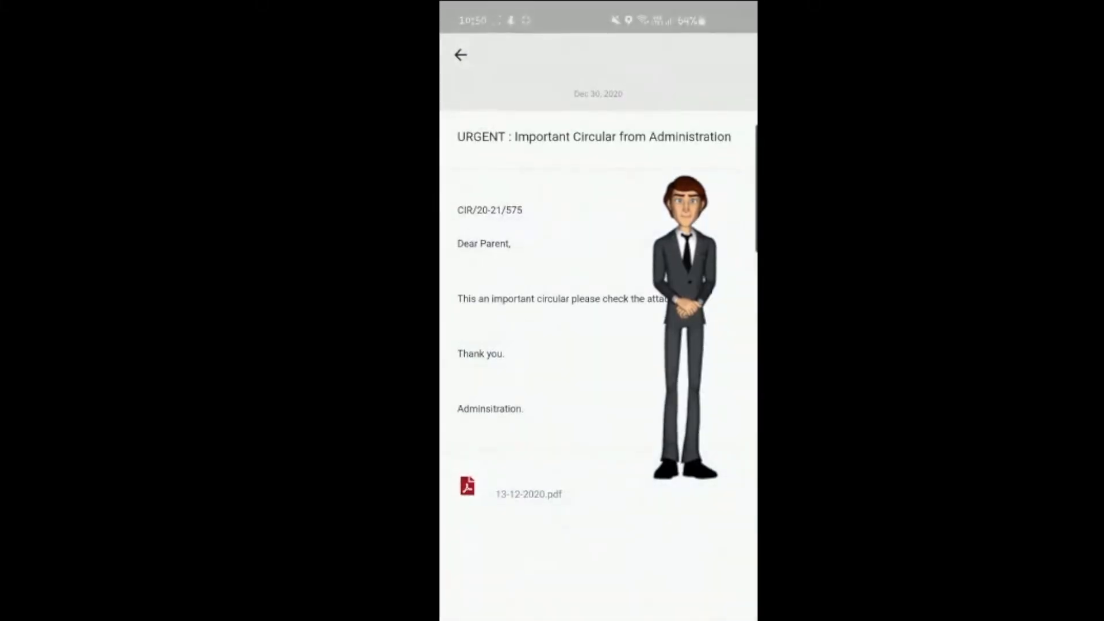
left_click(459, 55)
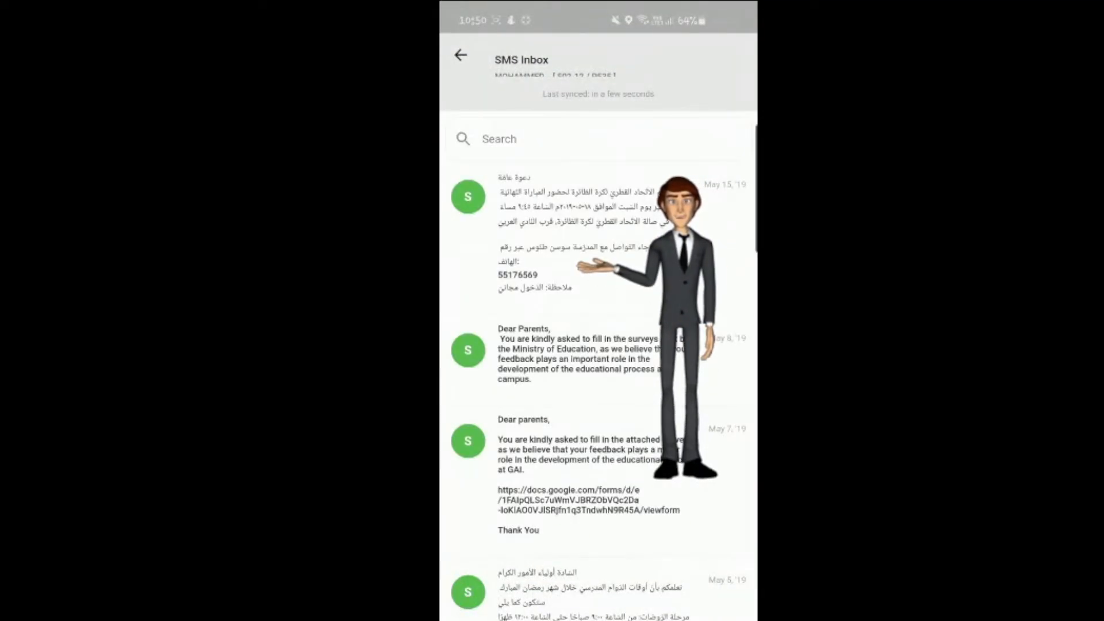
Read the monthly report cards item in the News inbox and return to the dashboard
scroll("down", 3)
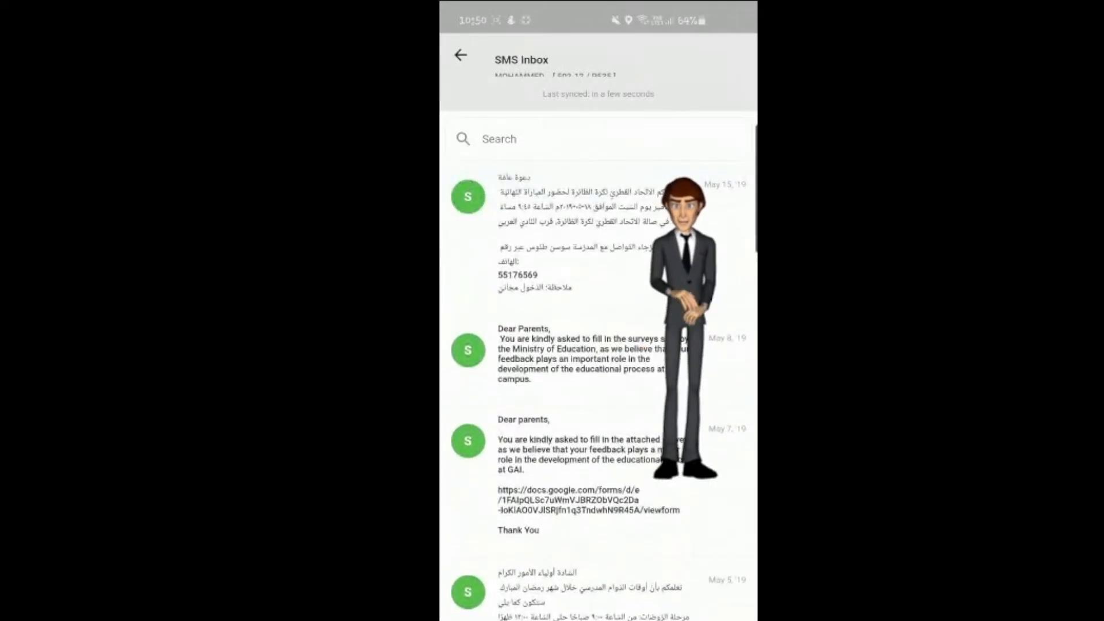
left_click(460, 55)
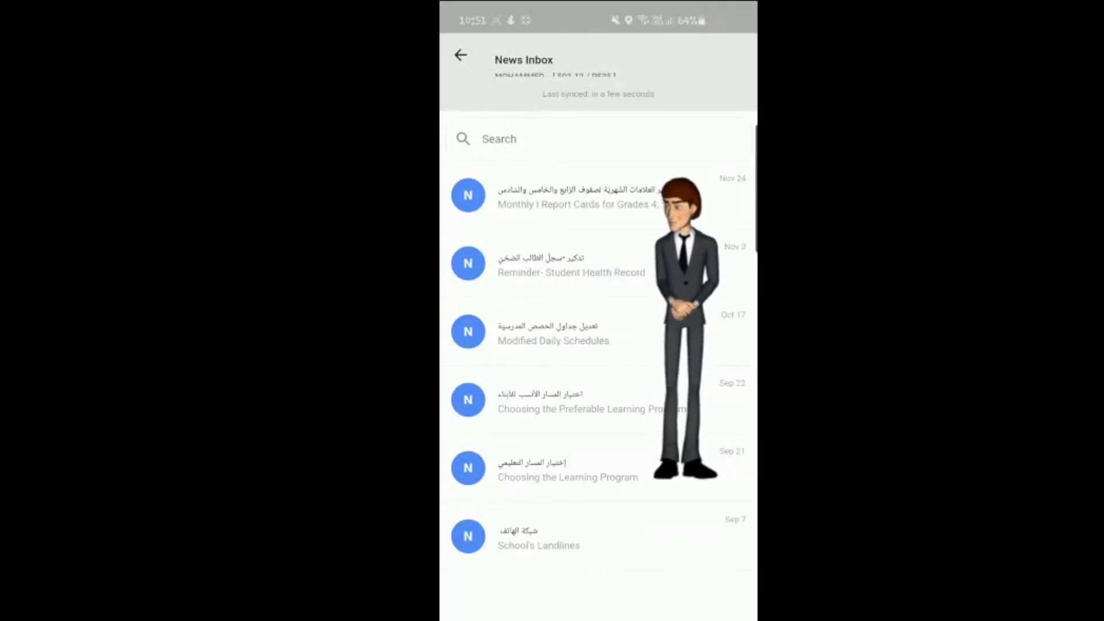
left_click(577, 195)
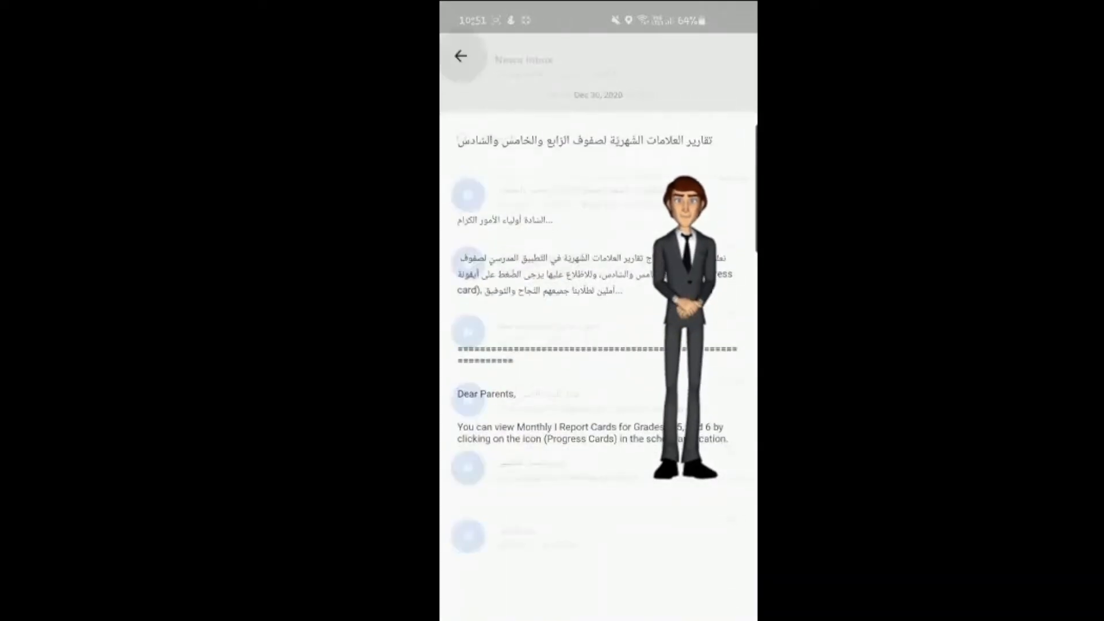
left_click(461, 56)
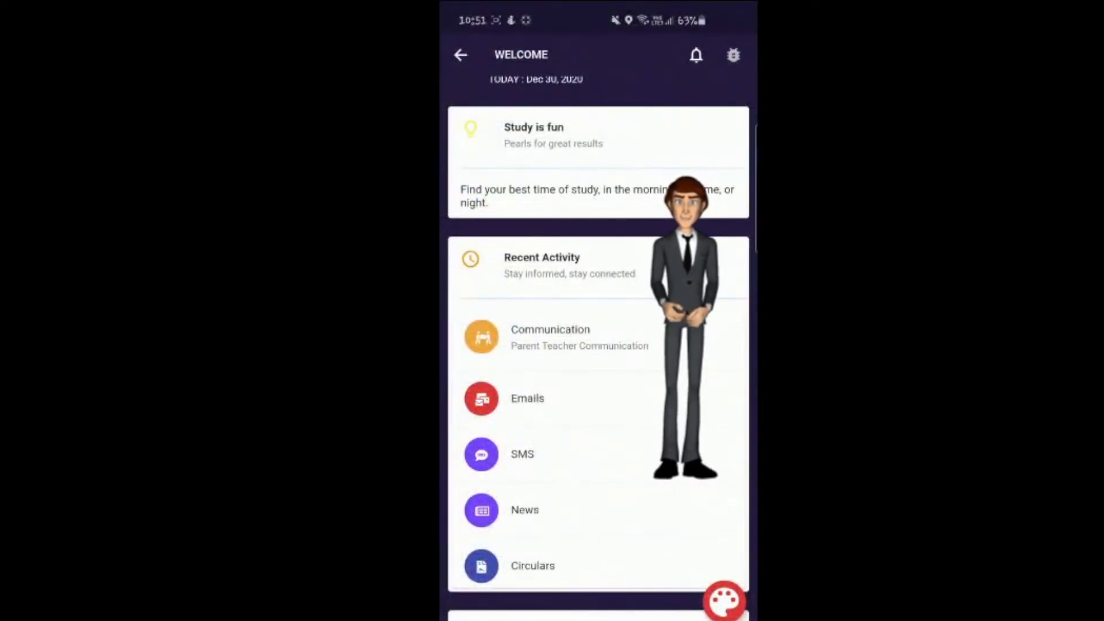
View the National Day and end-of-term circular's Arabic PDF, then return to the dashboard
left_click(534, 566)
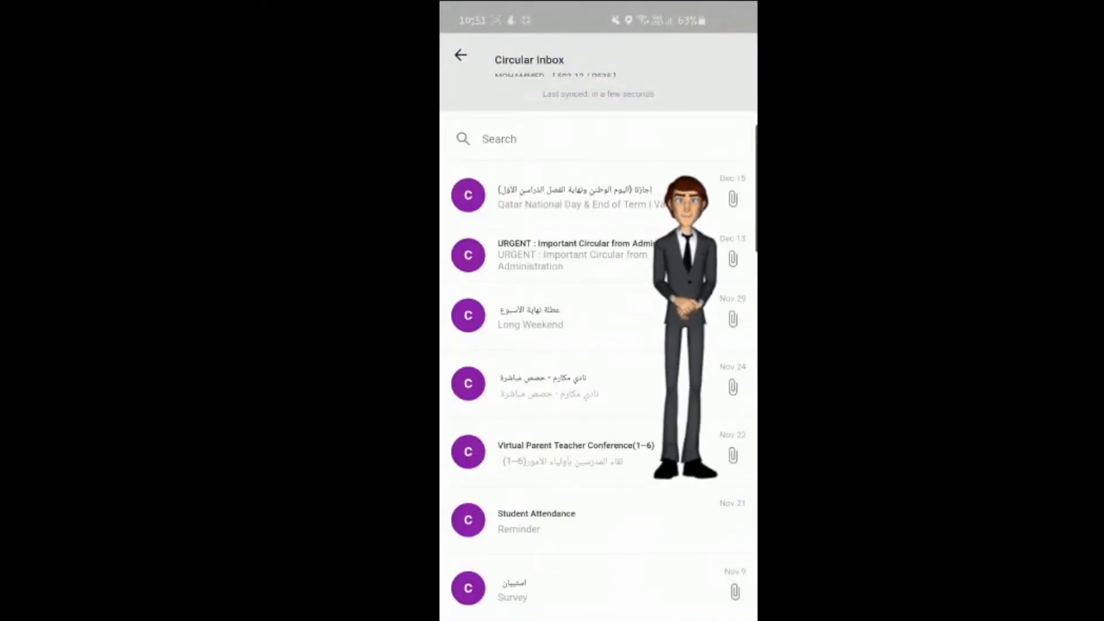
left_click(578, 197)
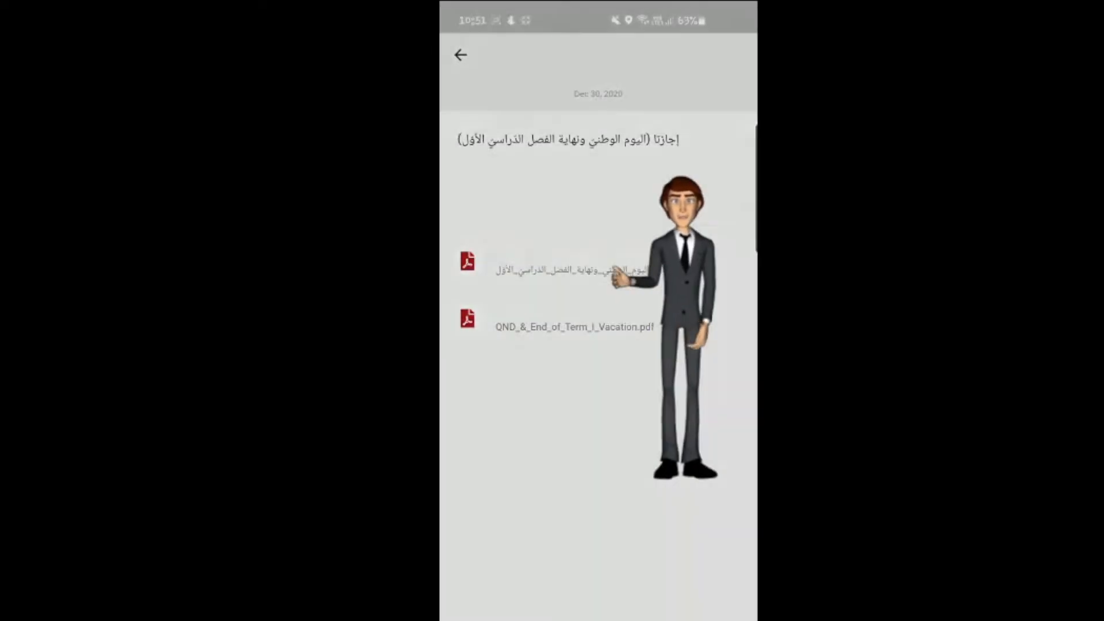
left_click(569, 270)
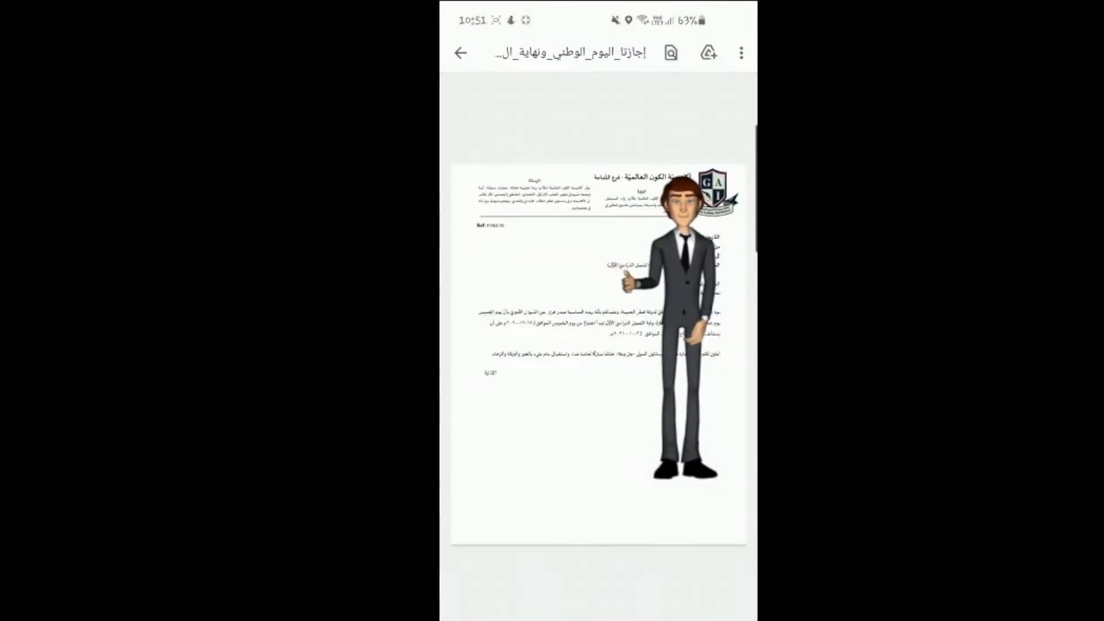
left_click(461, 53)
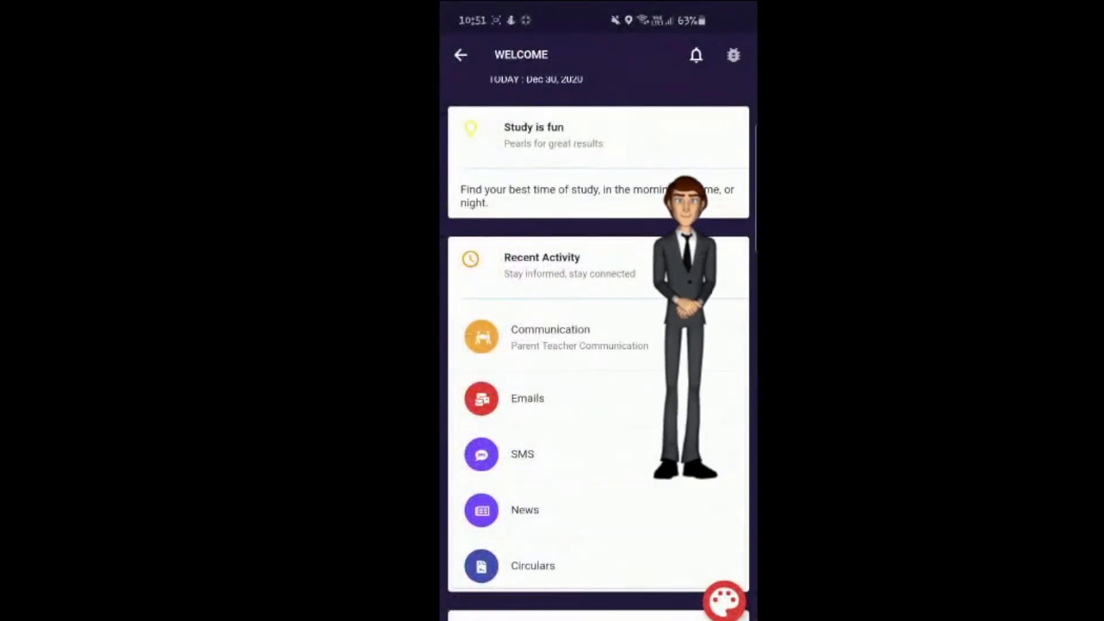
View the Teaching Week 13 homework agenda's Grade_6.pdf and return to the homework inbox
scroll("down", 3)
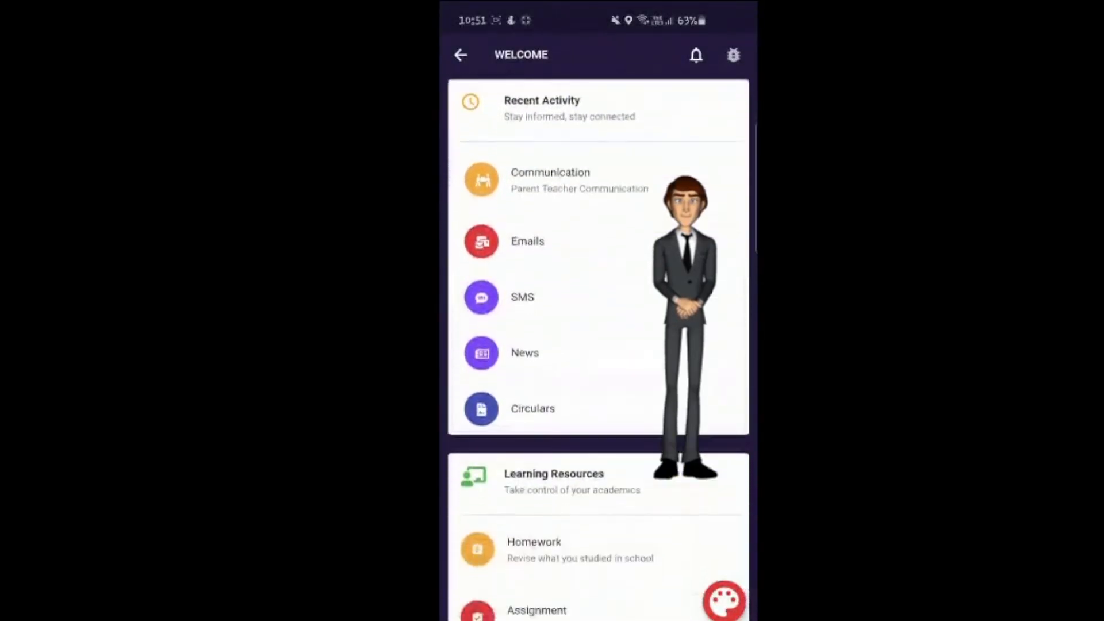
scroll("down", 3)
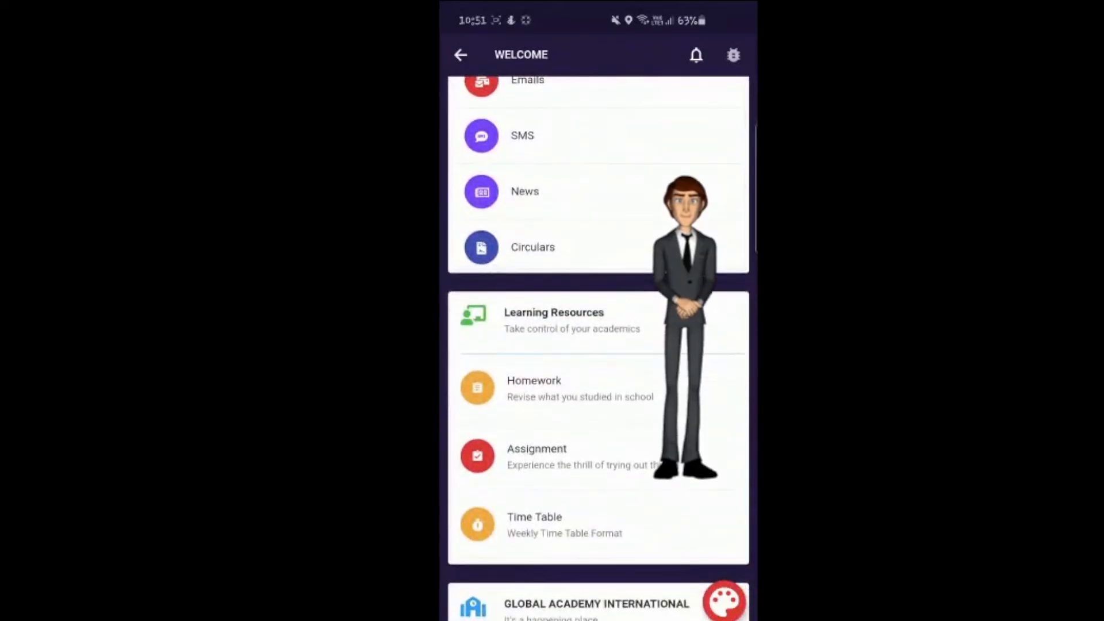
left_click(533, 389)
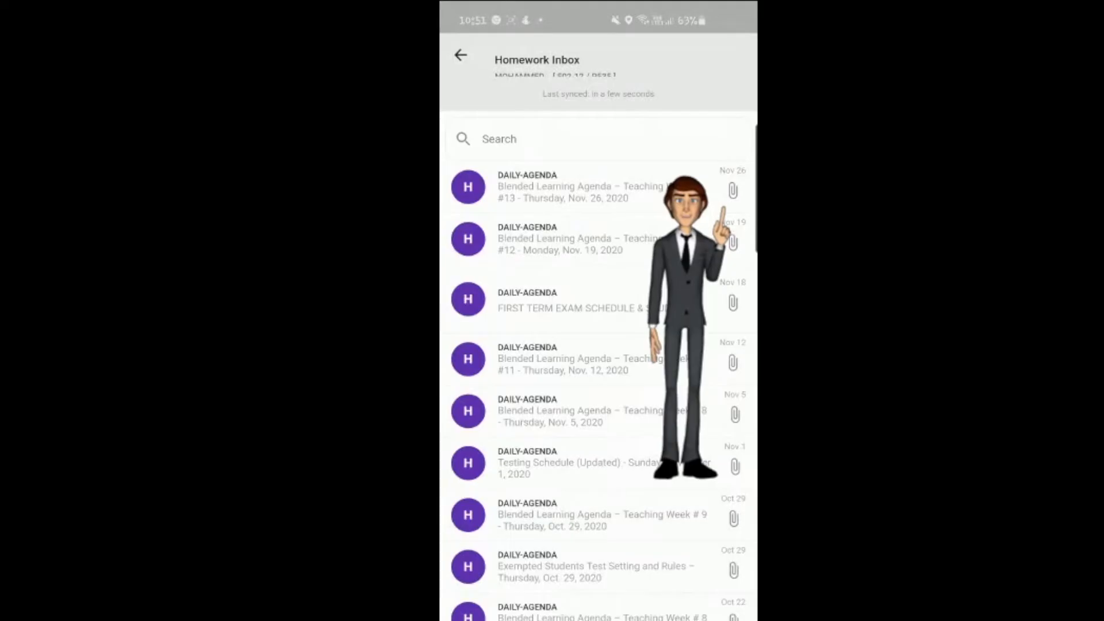
left_click(564, 187)
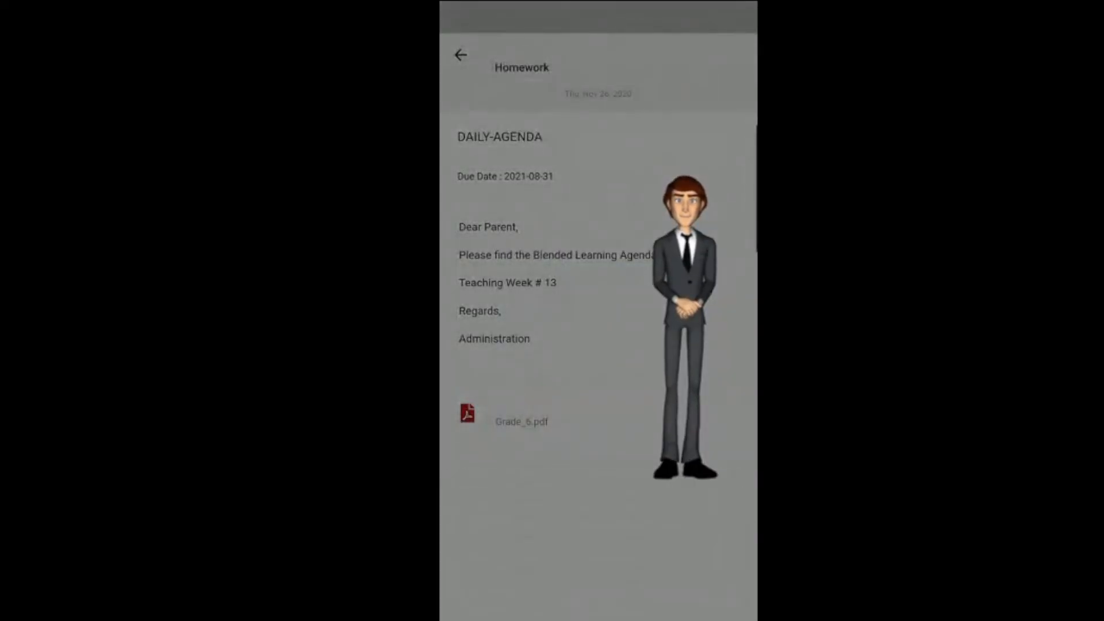
left_click(467, 414)
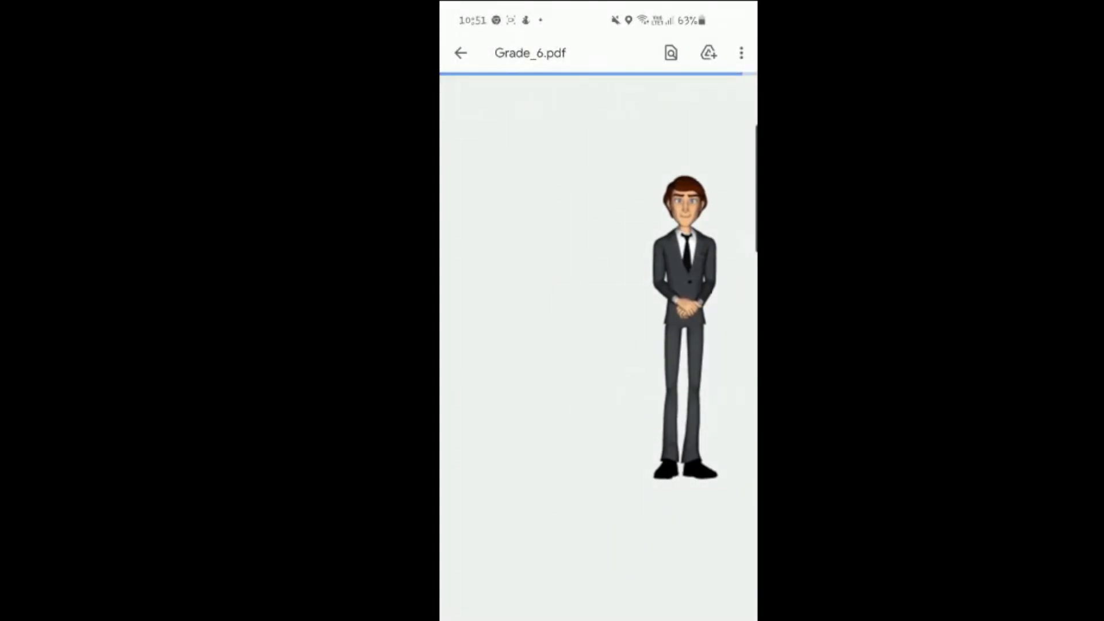
left_click(461, 53)
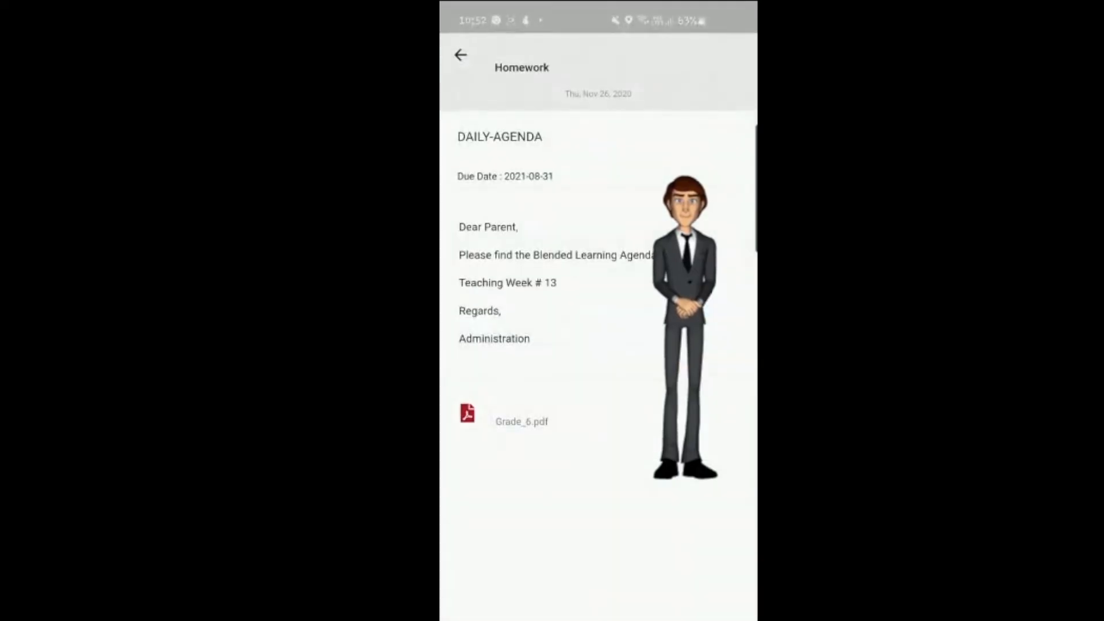
left_click(461, 55)
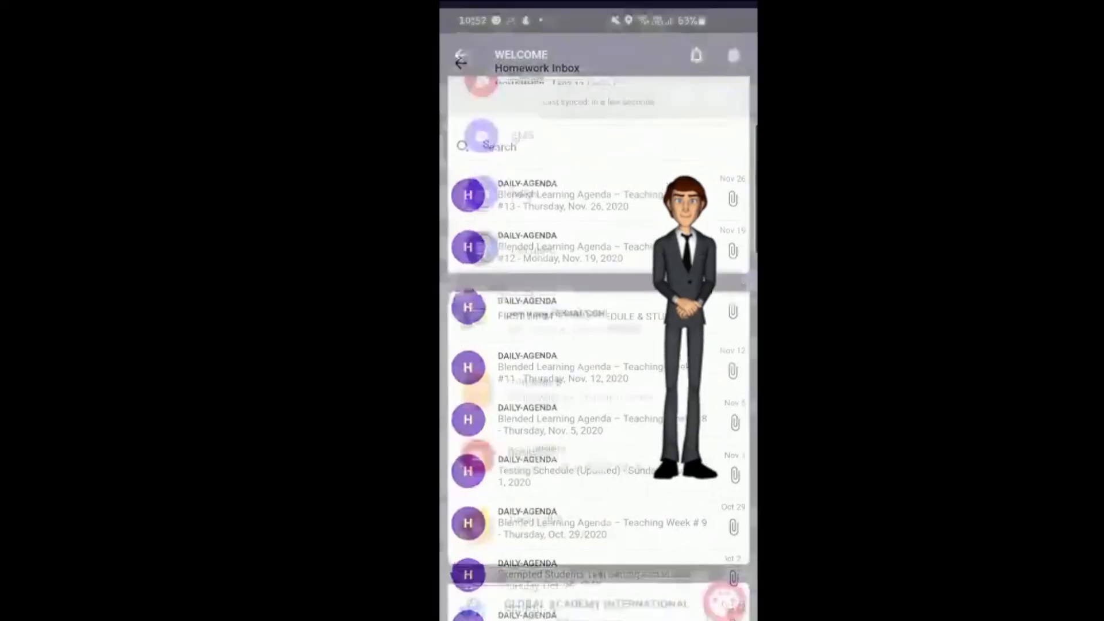
Check the empty Assignment inbox and return to the welcome dashboard
left_click(461, 55)
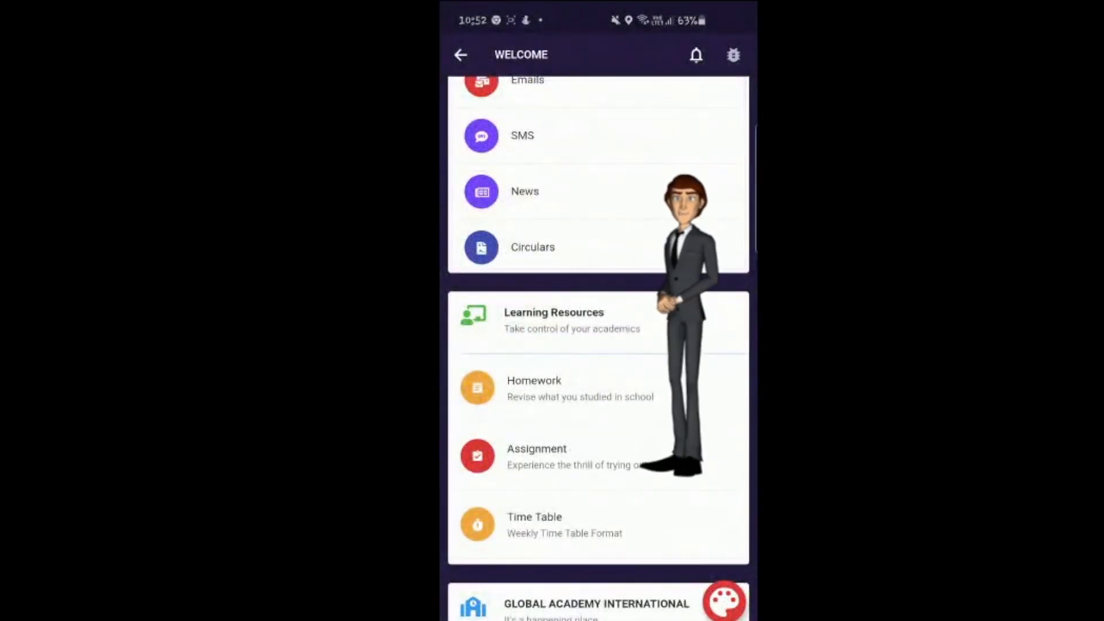
left_click(536, 448)
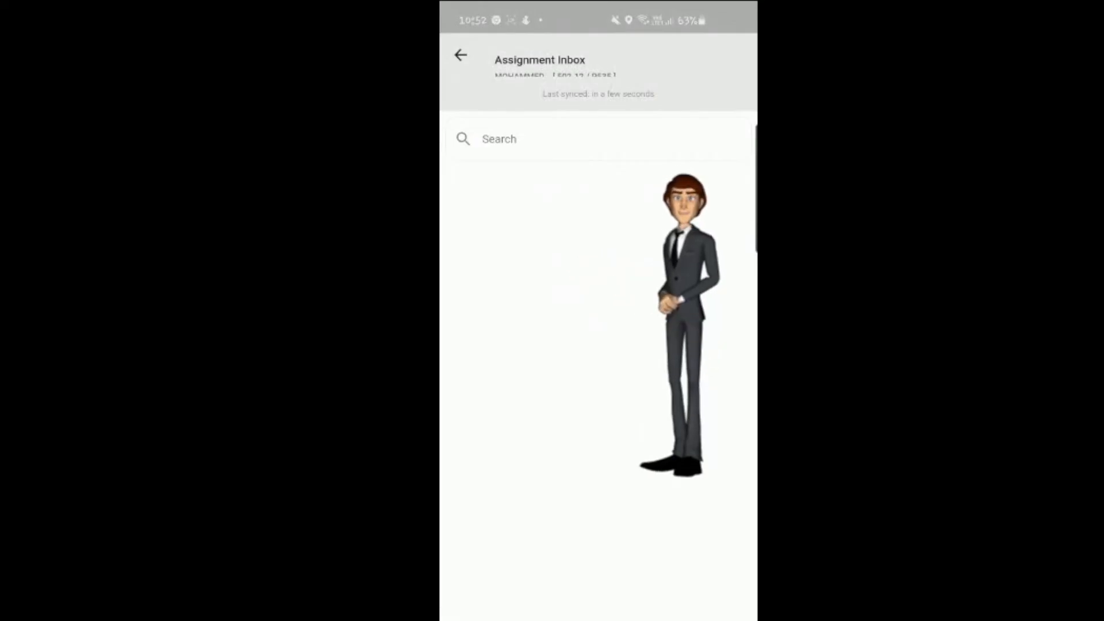
left_click(461, 56)
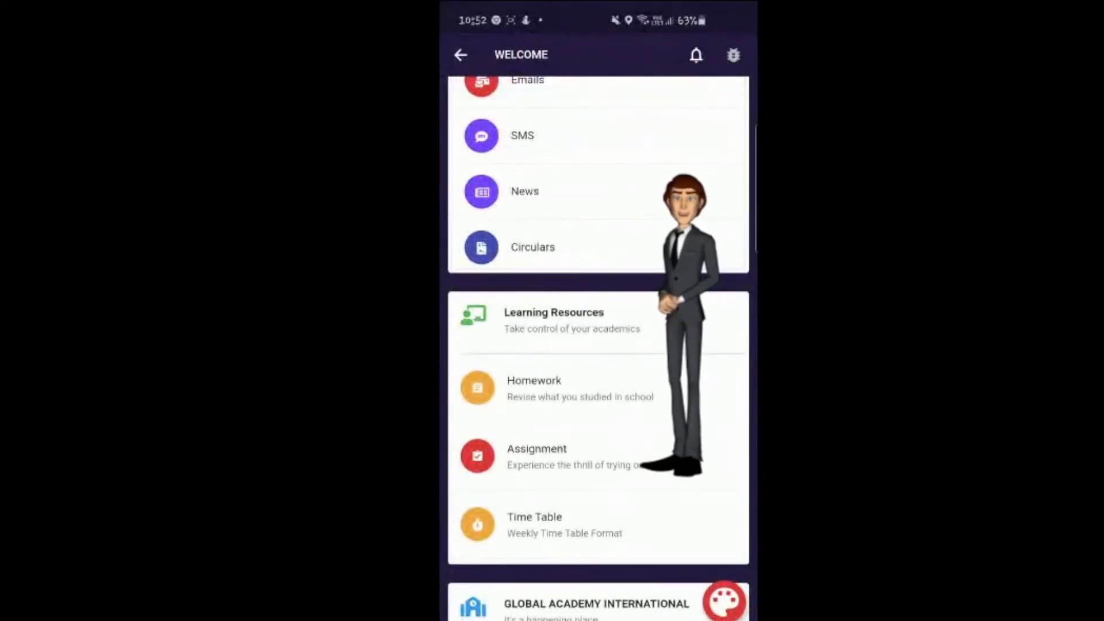
left_click(535, 525)
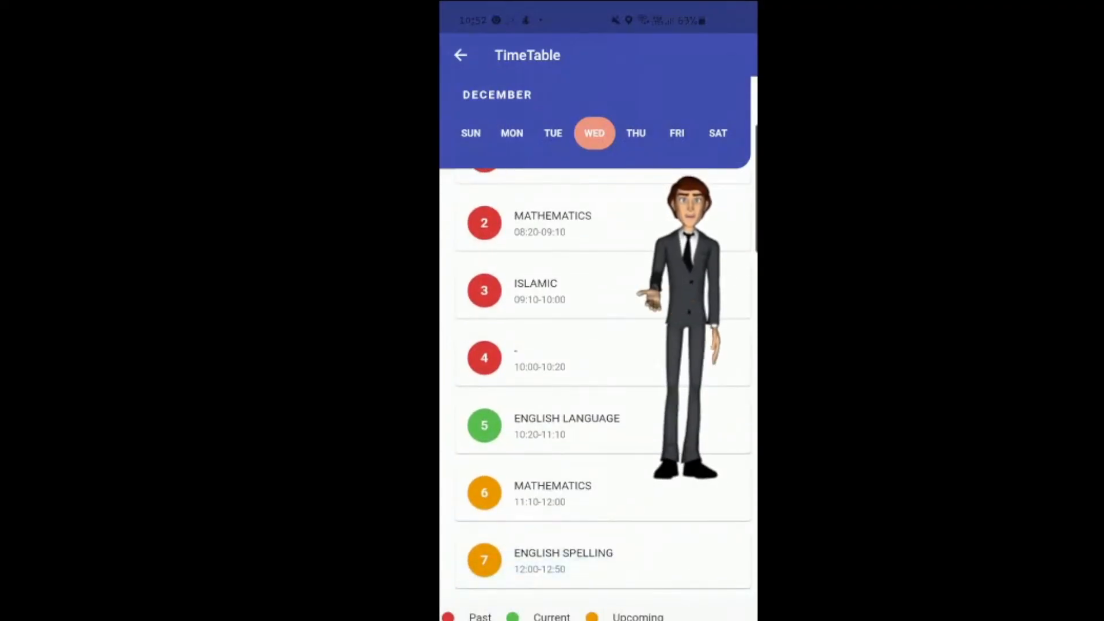
scroll("down", 3)
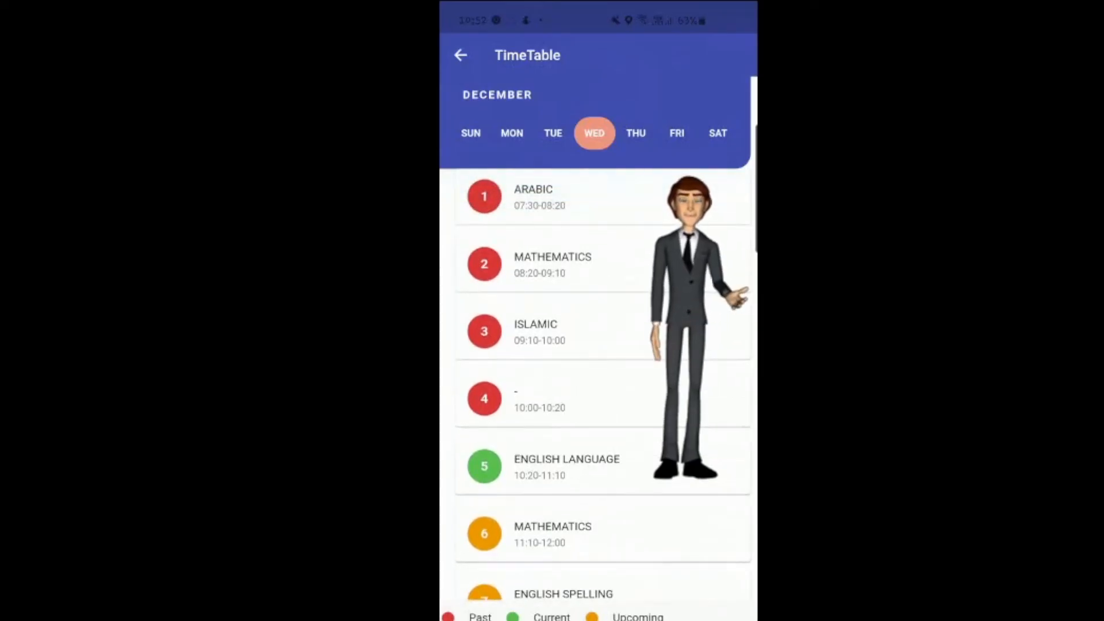
scroll("down", 3)
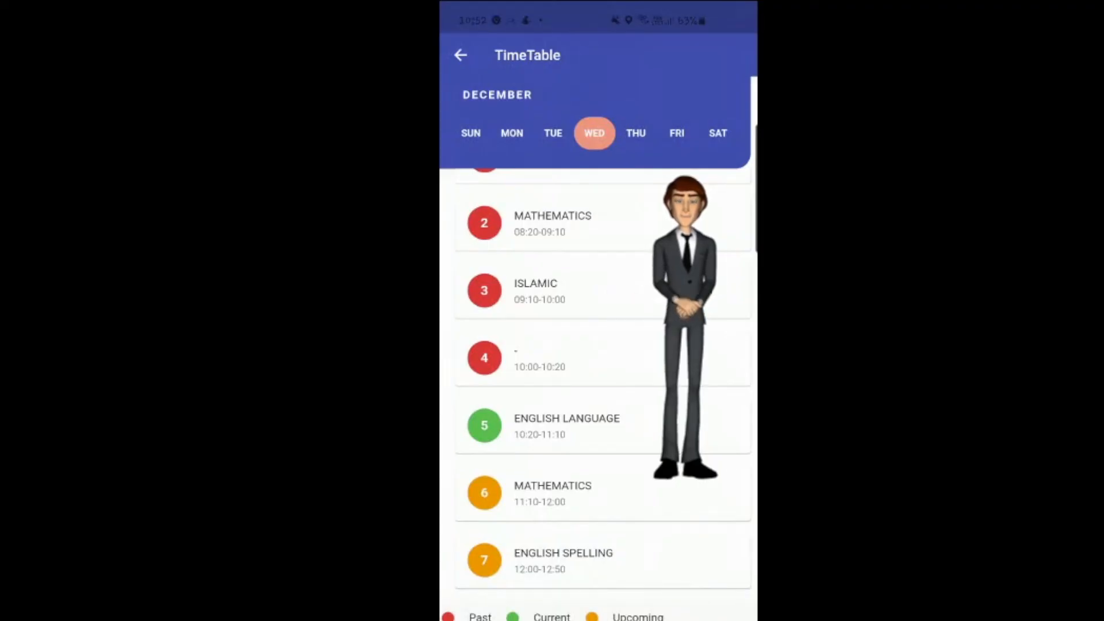
left_click(461, 55)
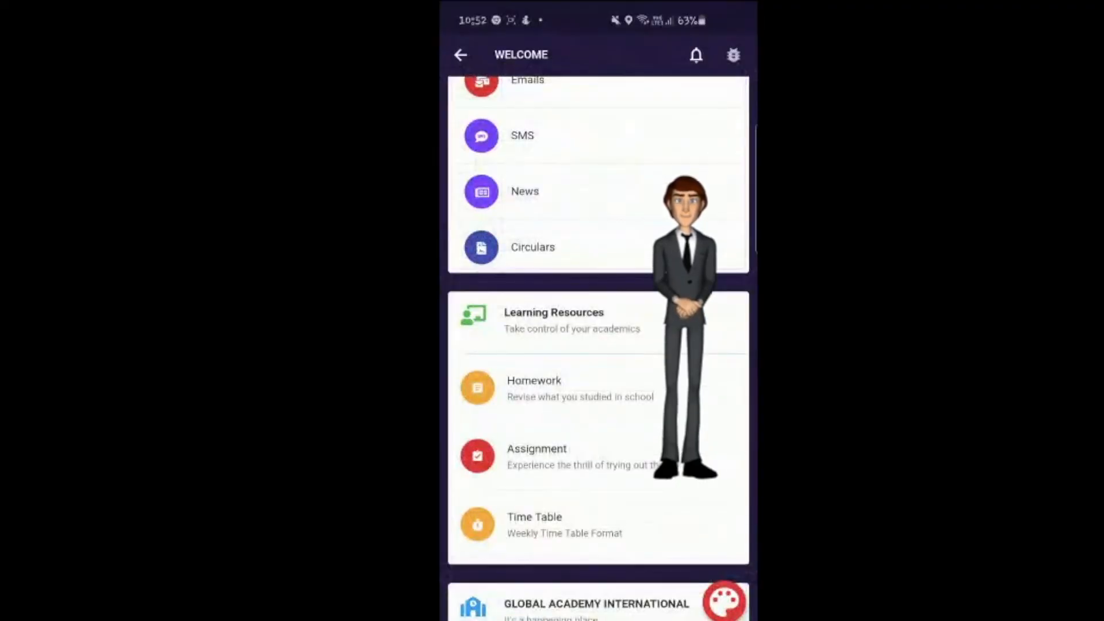
scroll("down", 3)
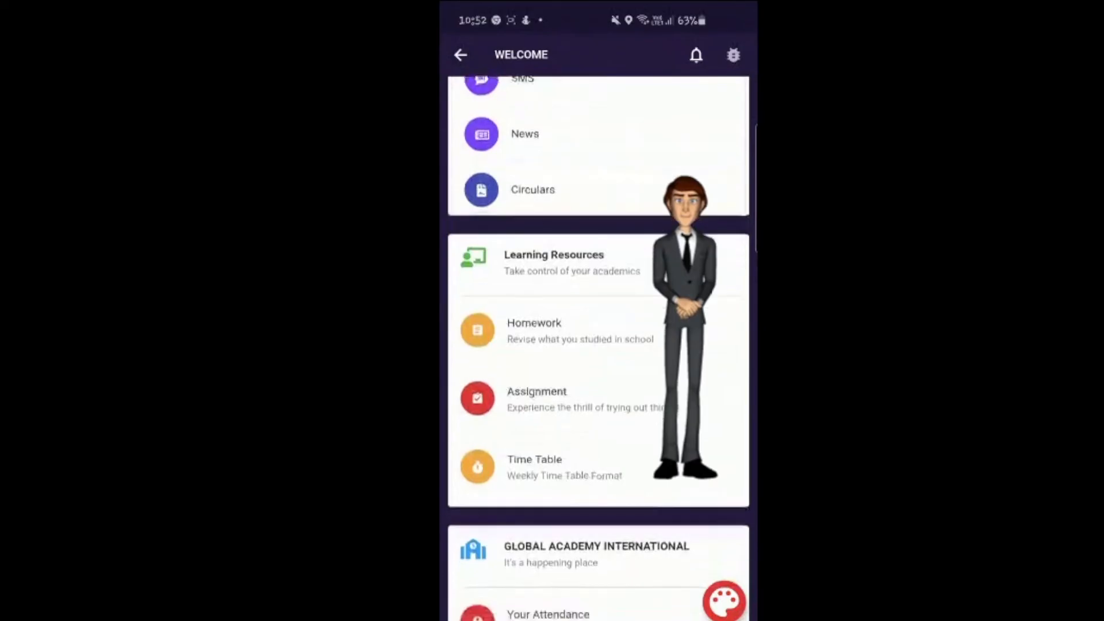
scroll("down", 3)
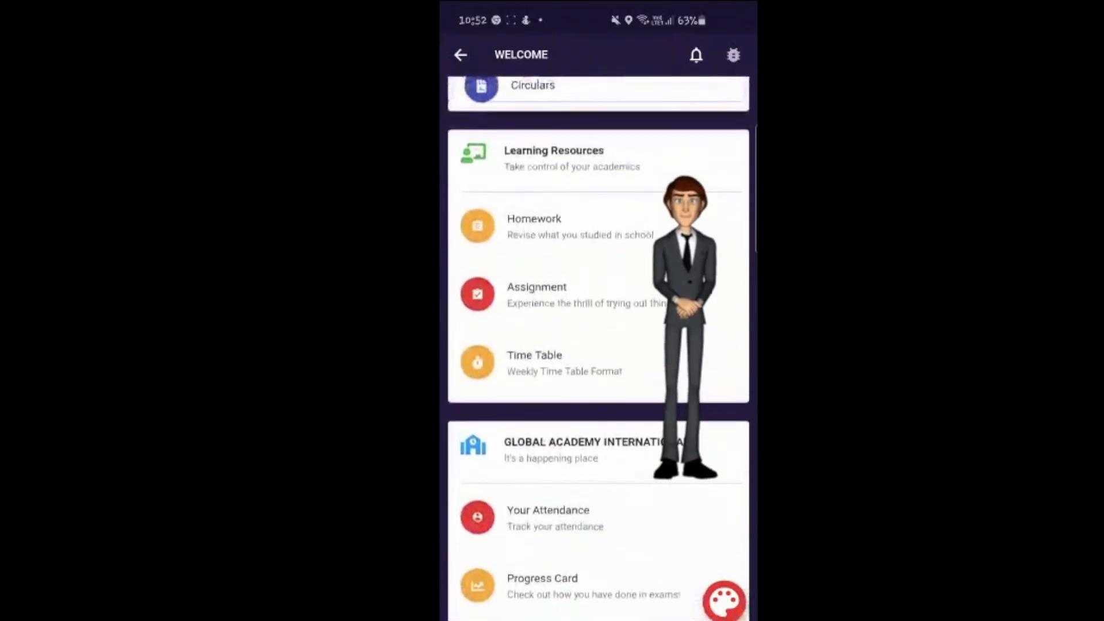
left_click(548, 518)
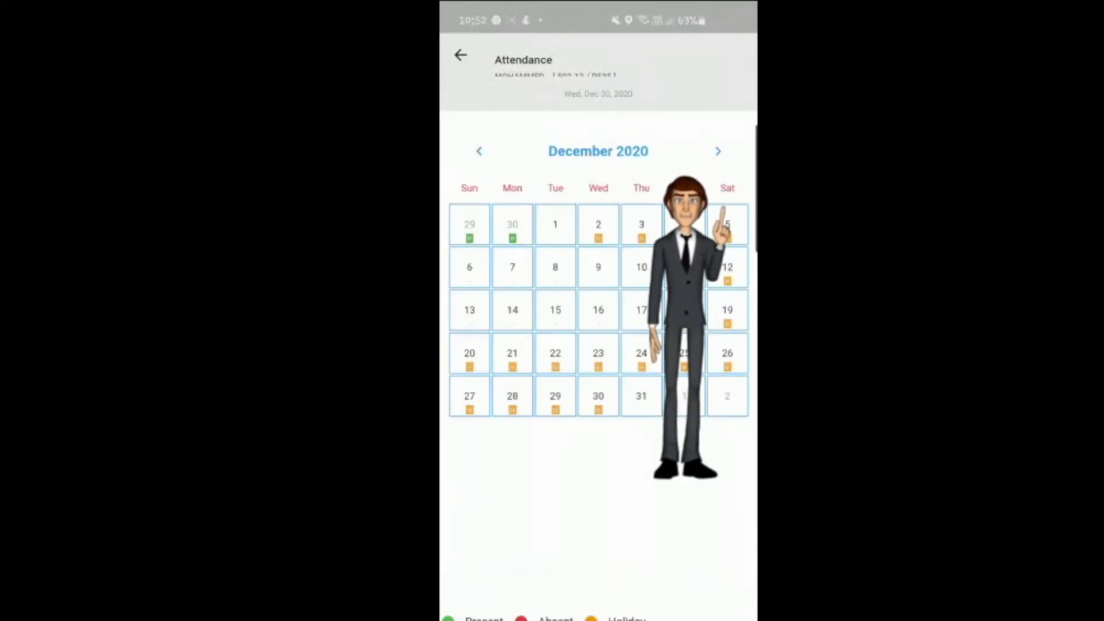
left_click(479, 151)
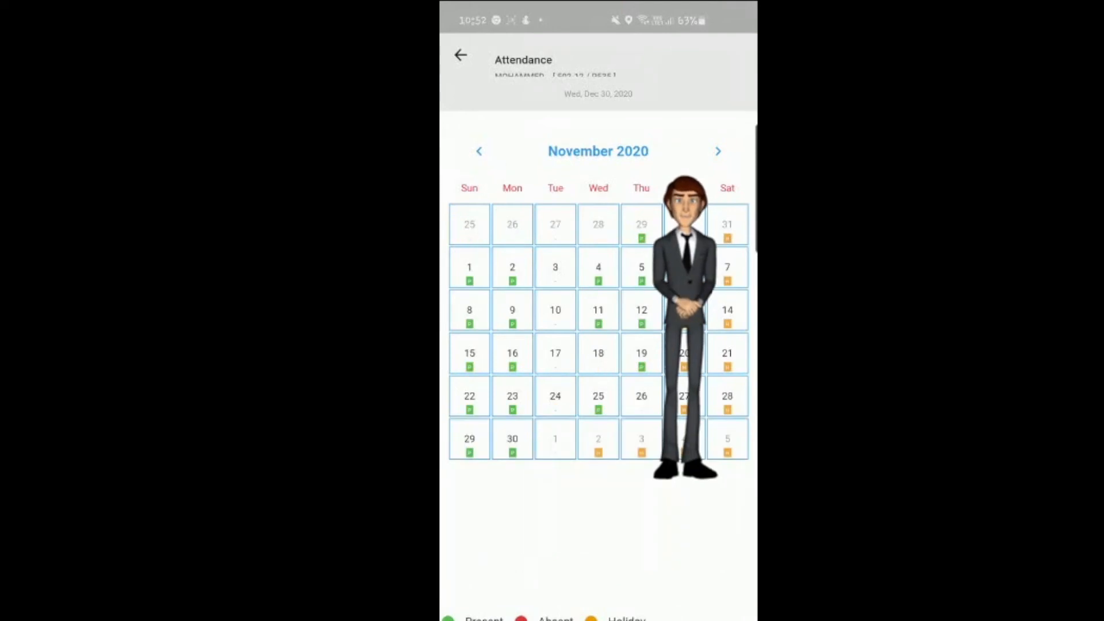
left_click(718, 151)
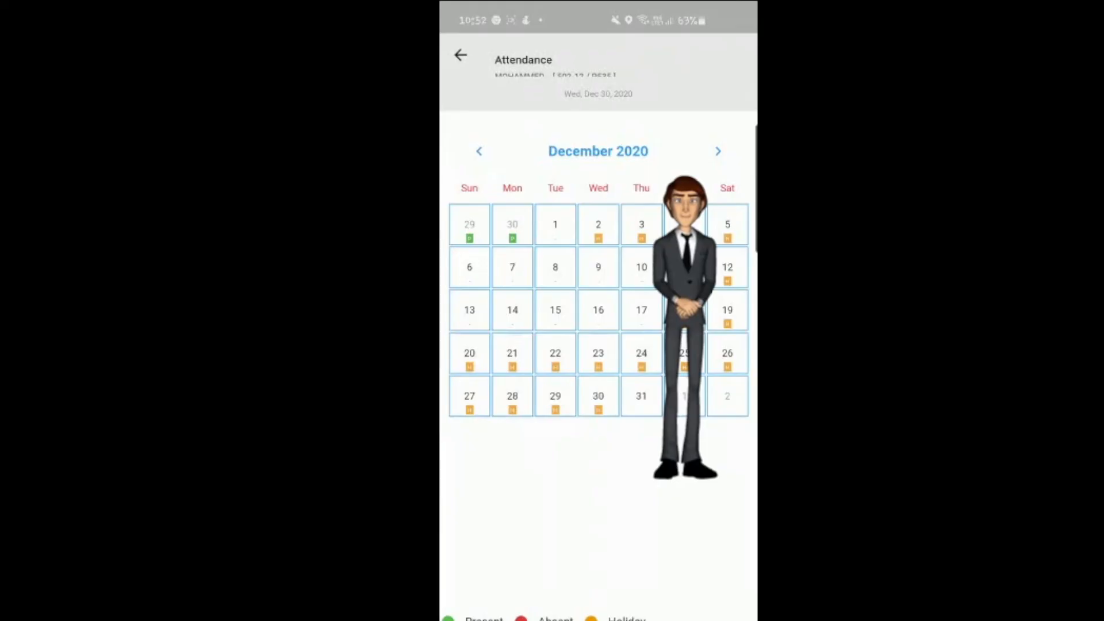
left_click(461, 55)
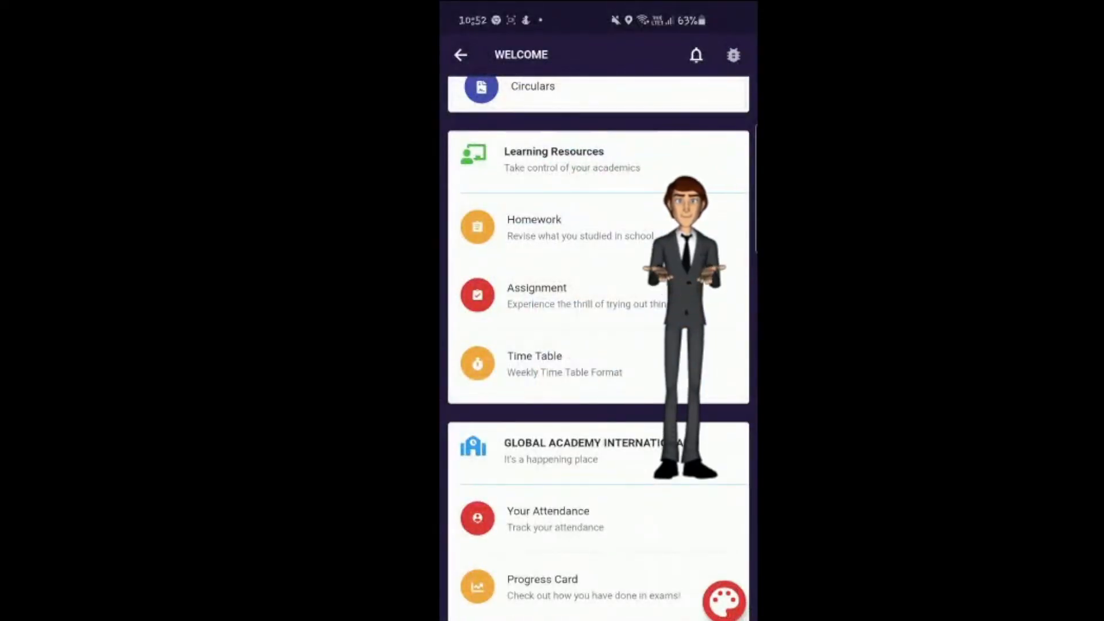
View the Grade 6 A and Grade 5 A exam report cards under Progress Card
left_click(543, 586)
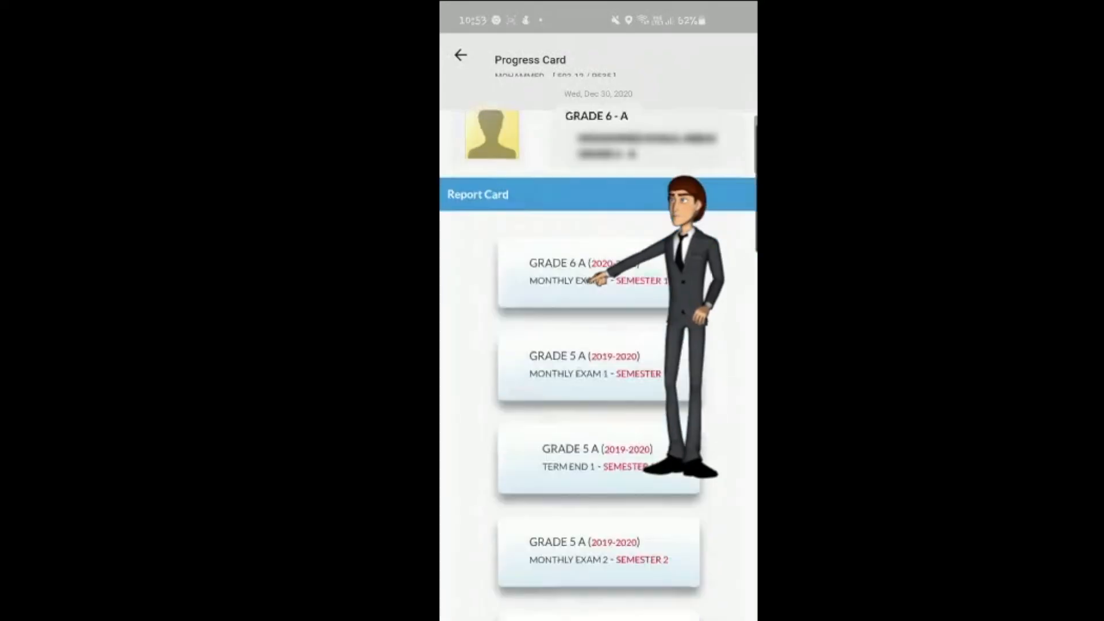
scroll("down", 3)
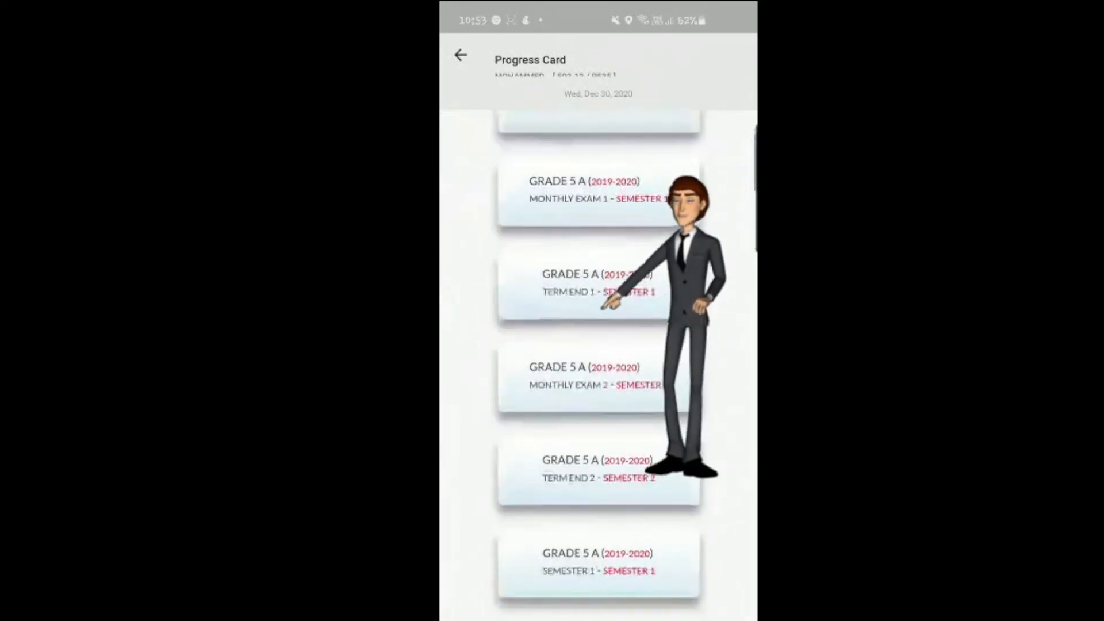